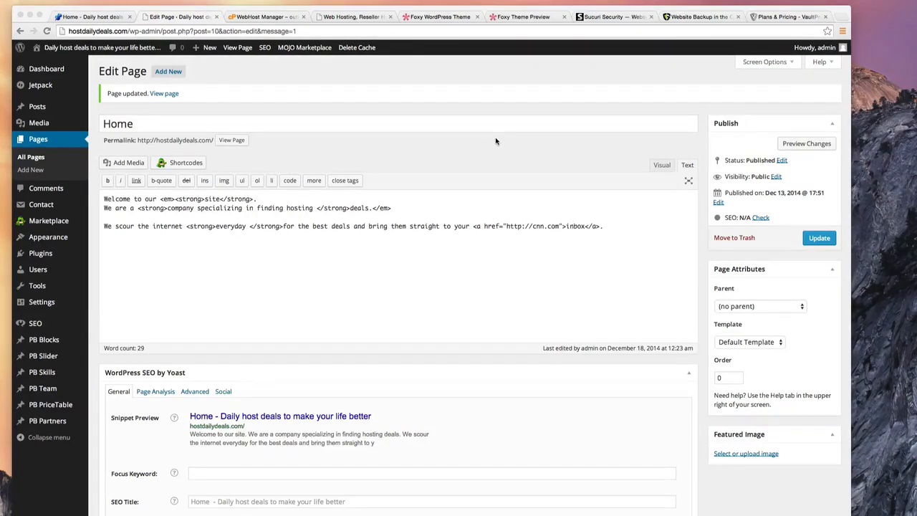
pyautogui.moveTo(472, 143)
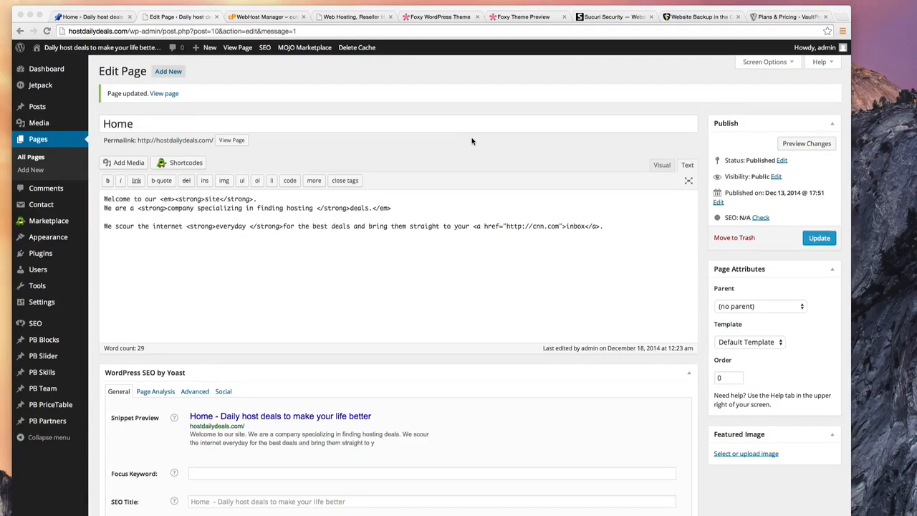
# Review the Home page's bold, italic and cnn.com-linked text, then go to the Dashboard
pyautogui.scroll(-3)
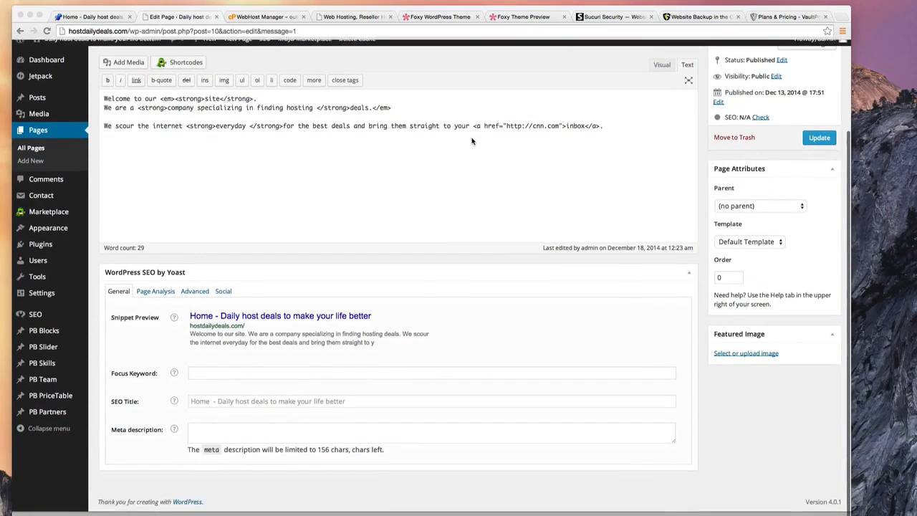
pyautogui.scroll(3)
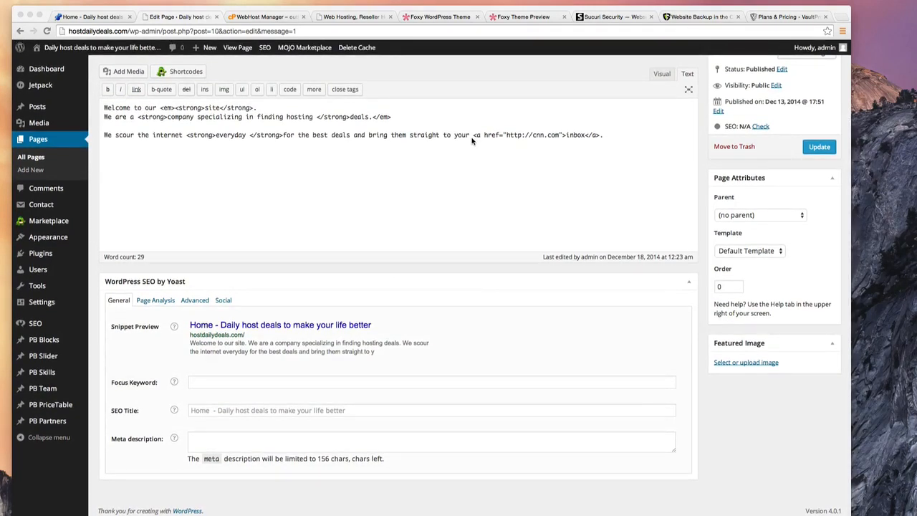
pyautogui.moveTo(448, 151)
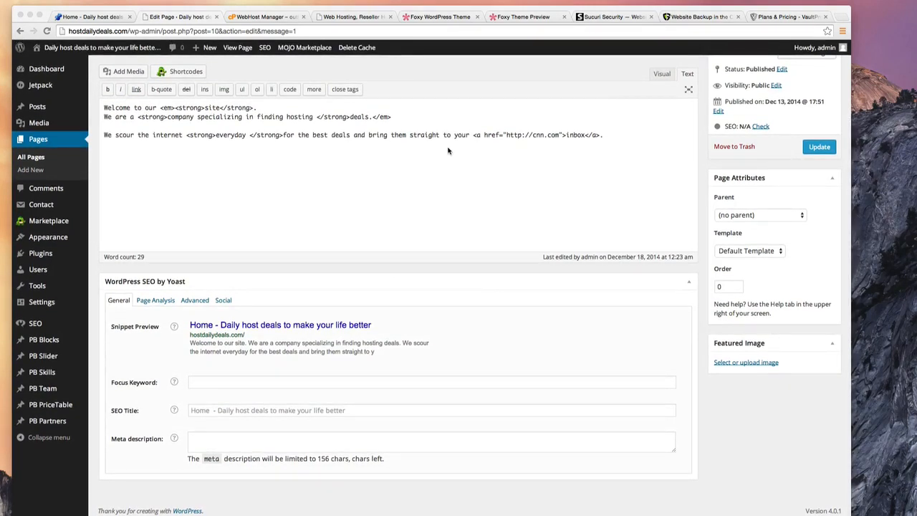
pyautogui.click(818, 146)
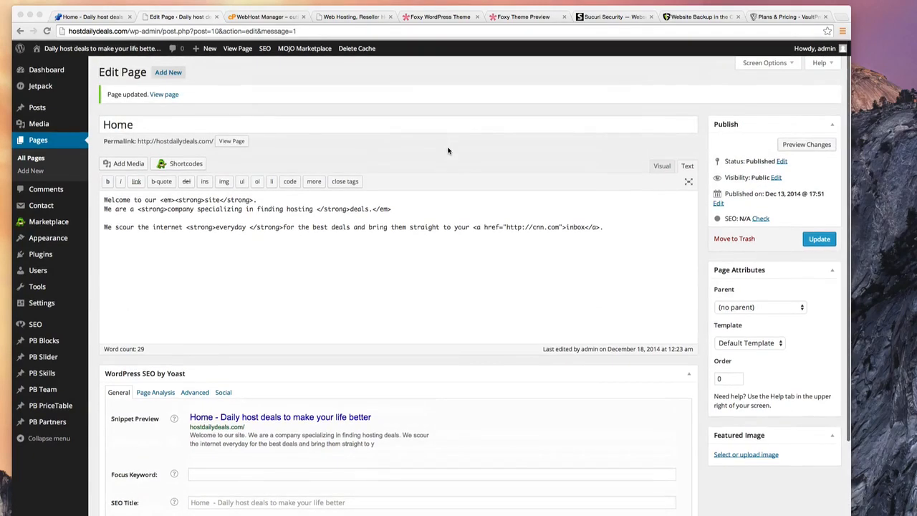
pyautogui.scroll(-3)
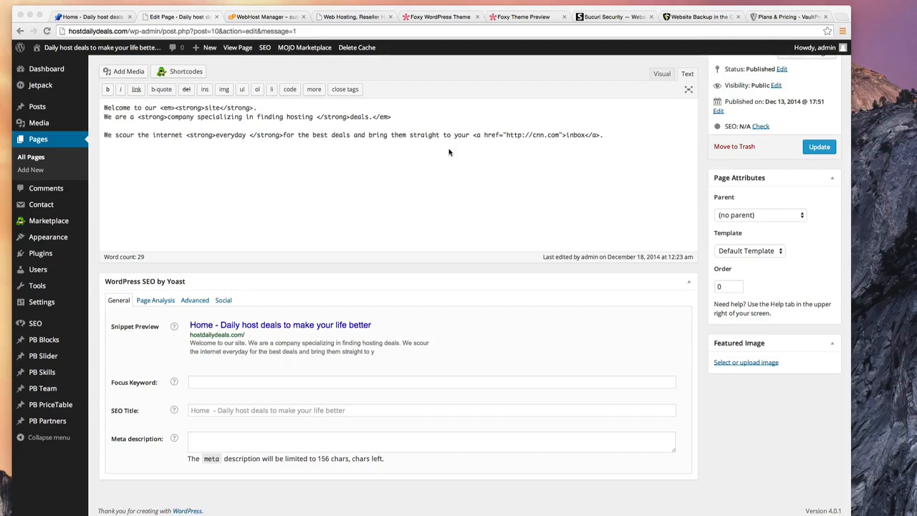
pyautogui.moveTo(453, 175)
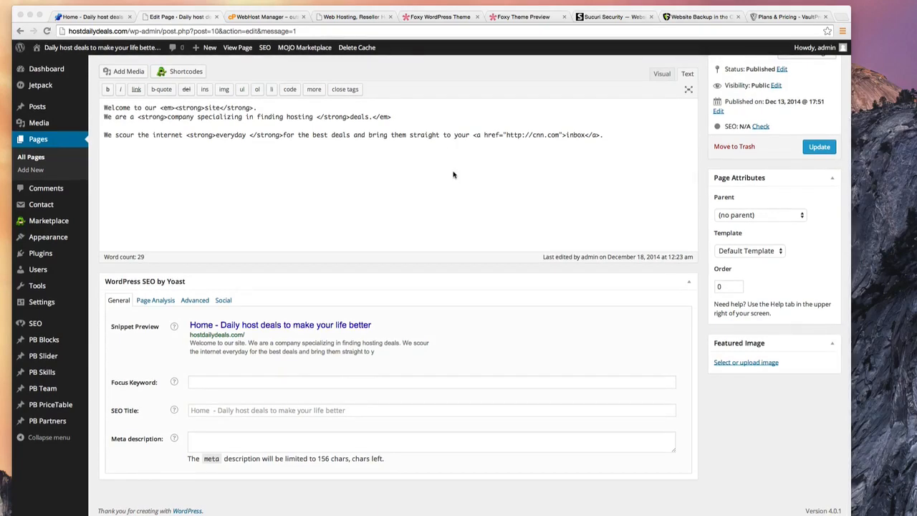
pyautogui.click(819, 146)
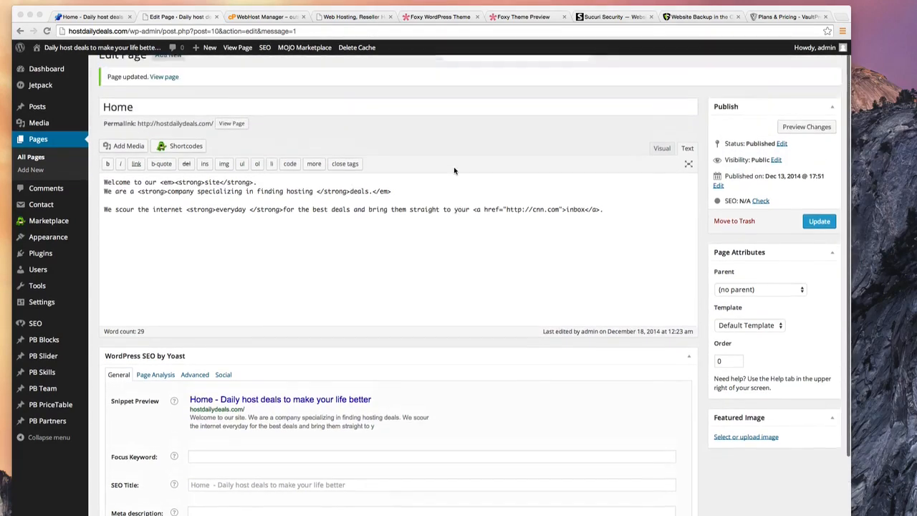
pyautogui.scroll(-3)
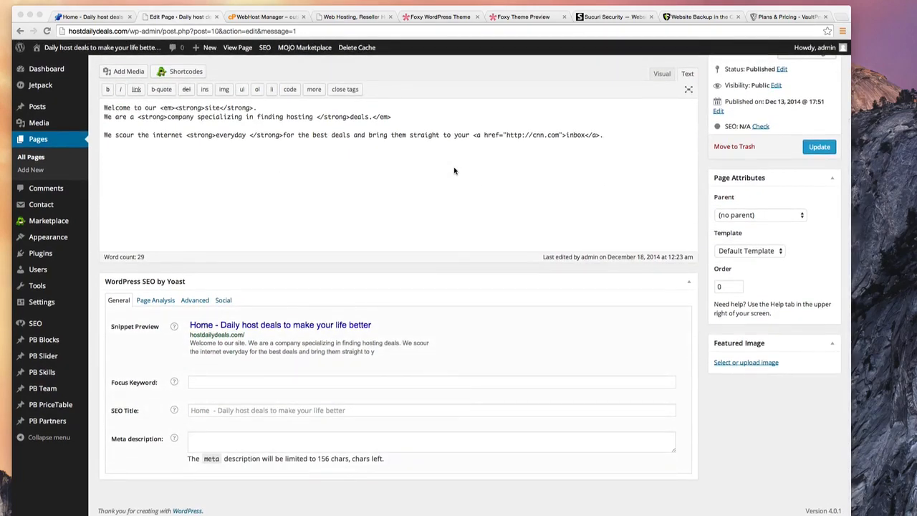
pyautogui.moveTo(470, 171)
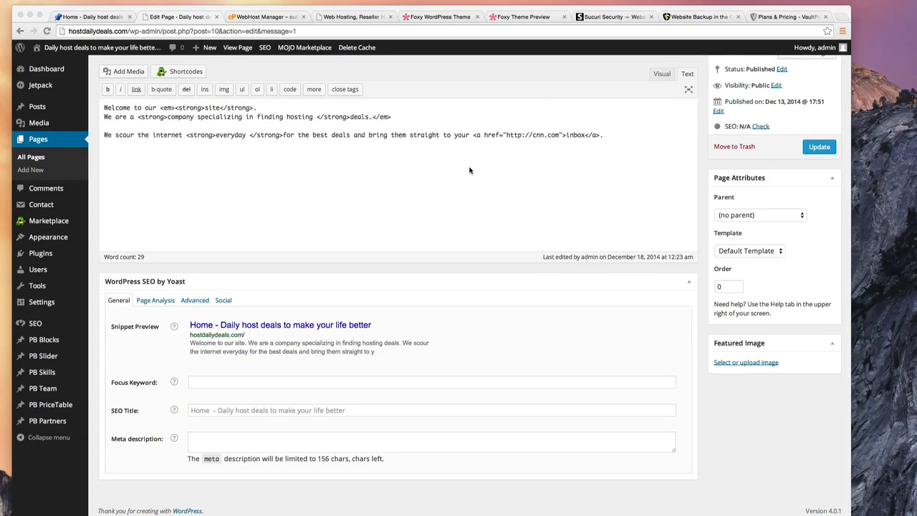
pyautogui.moveTo(459, 174)
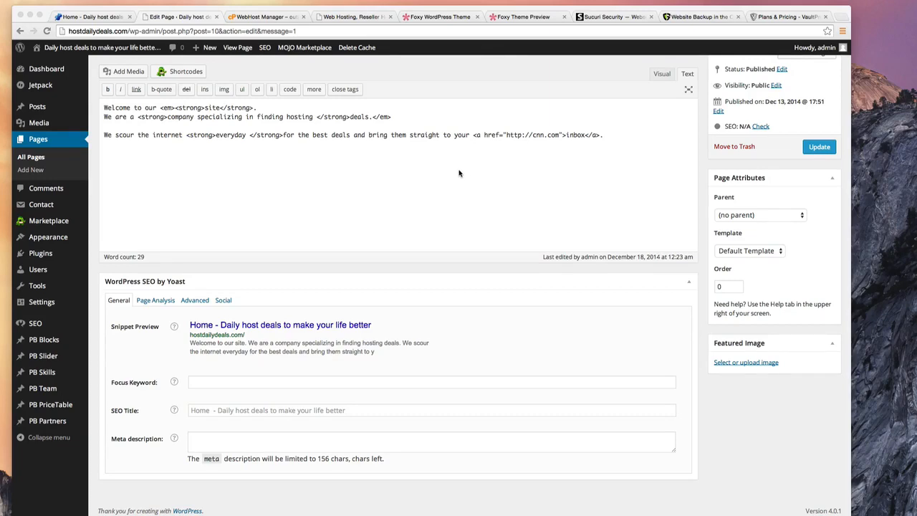
pyautogui.click(819, 146)
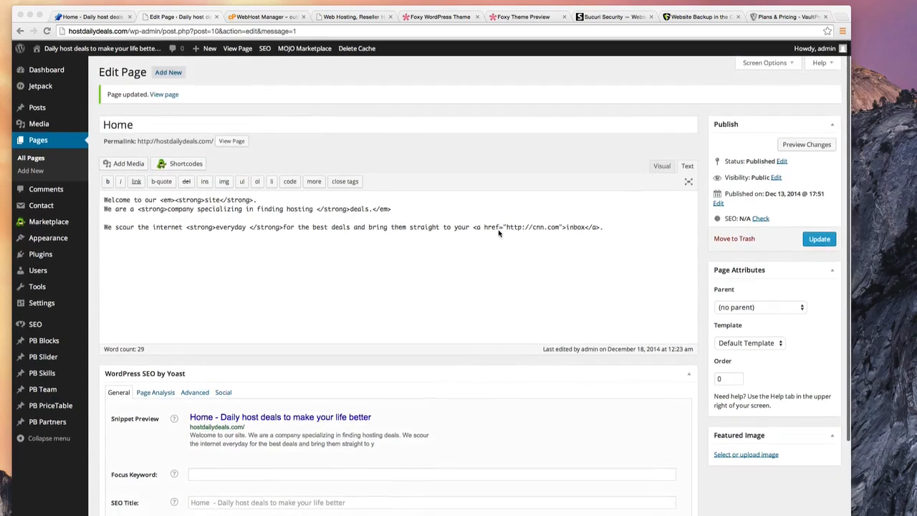
pyautogui.scroll(-3)
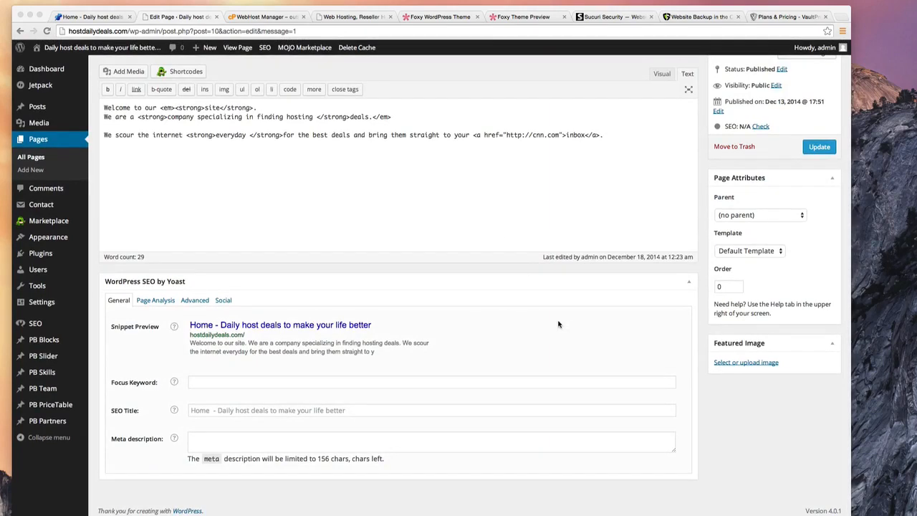
pyautogui.moveTo(685, 478)
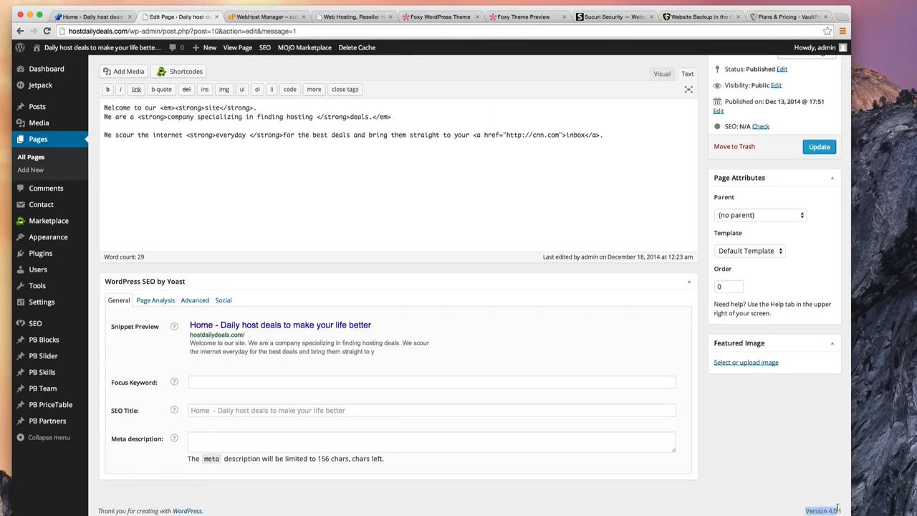
pyautogui.moveTo(460, 392)
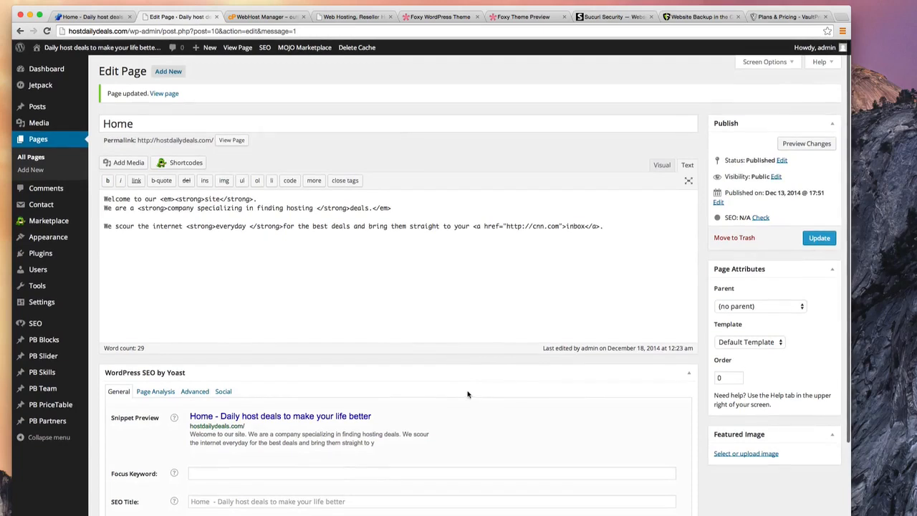
pyautogui.moveTo(46, 68)
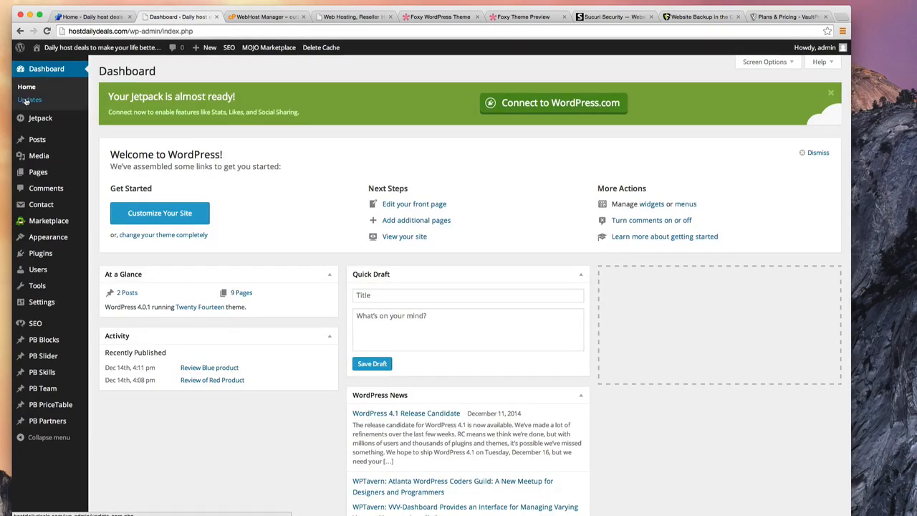
# Open Dashboard > Updates to confirm WordPress 4.0.1 is current and plugins and themes are up to date
pyautogui.click(30, 99)
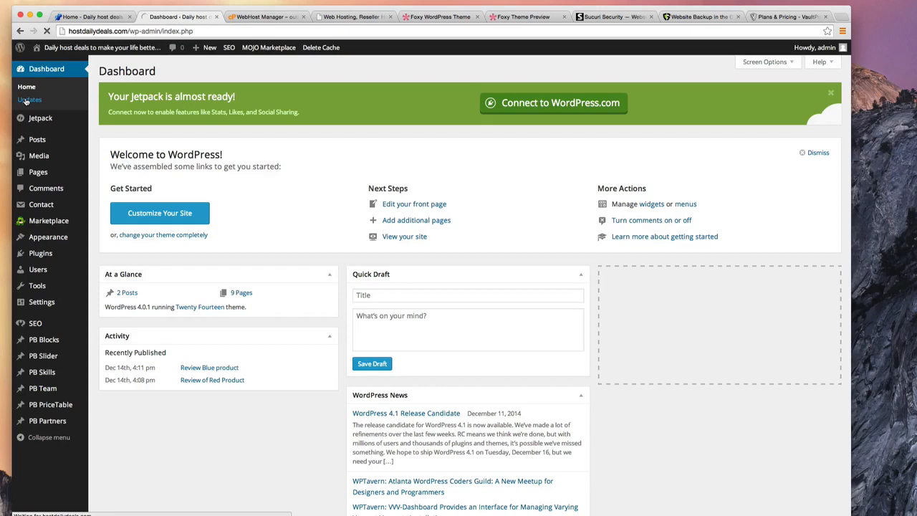
pyautogui.click(30, 99)
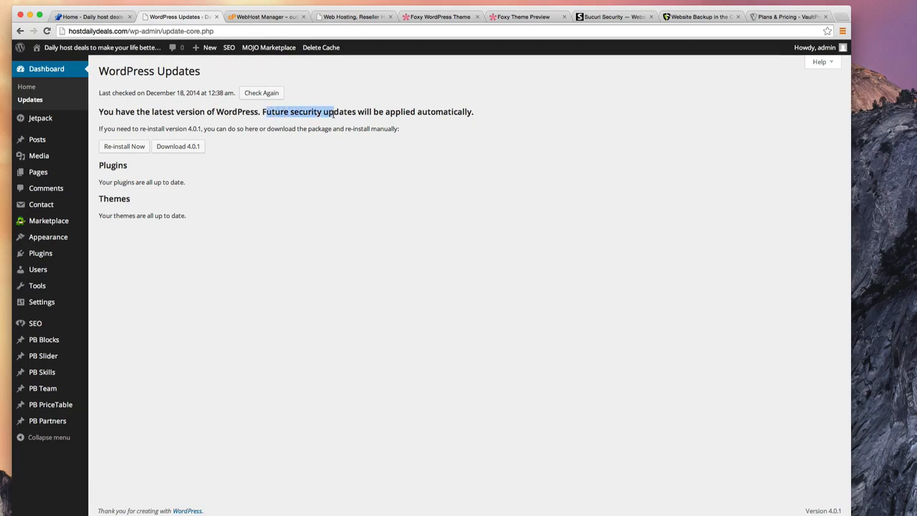
pyautogui.moveTo(275, 124)
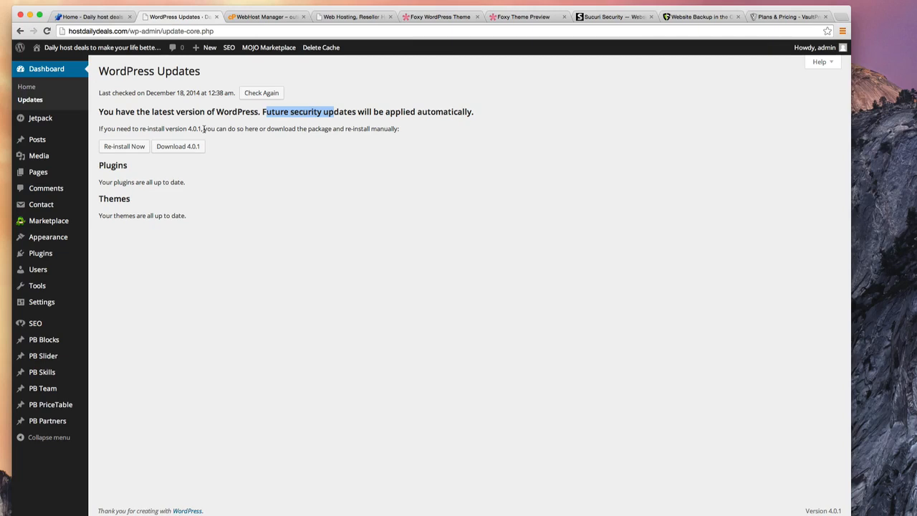
pyautogui.moveTo(221, 137)
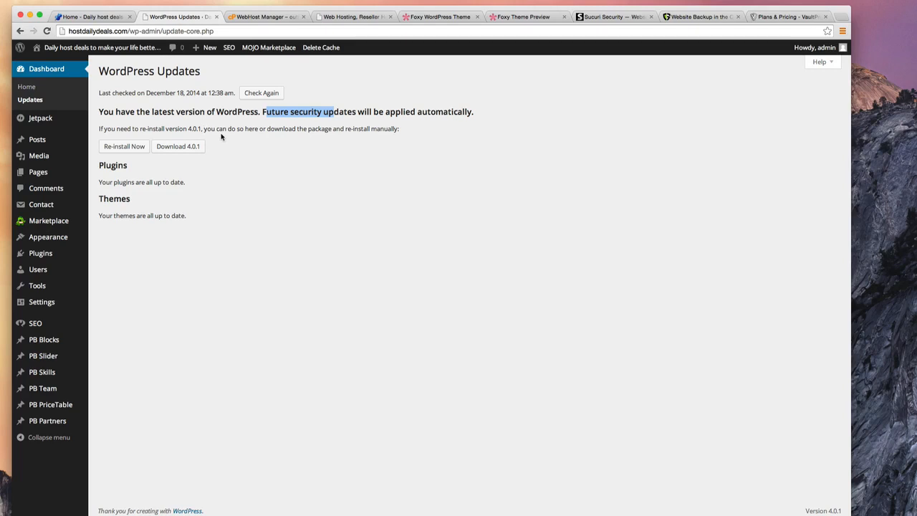
pyautogui.moveTo(234, 129)
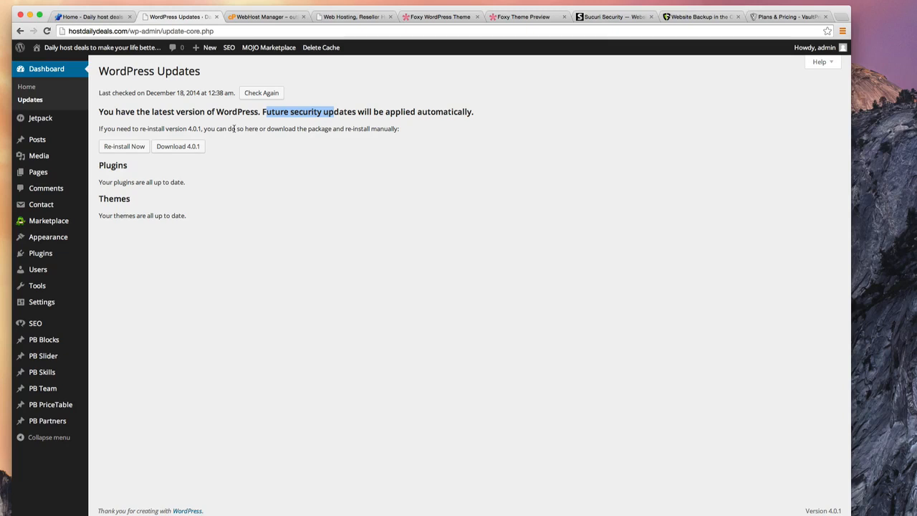
pyautogui.moveTo(247, 111)
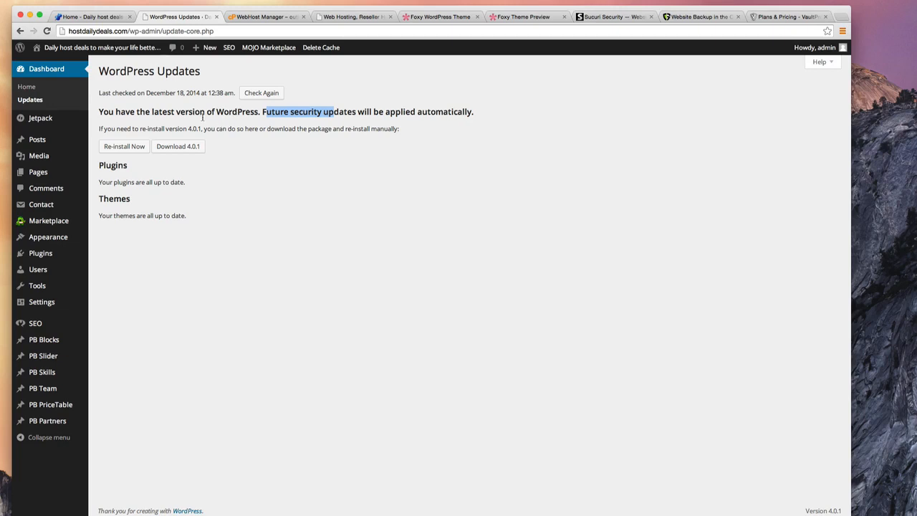
pyautogui.moveTo(144, 80)
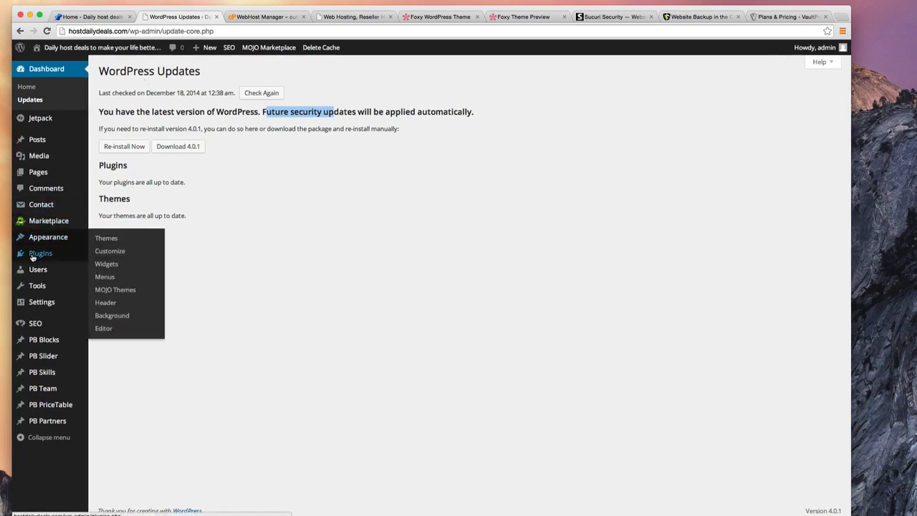
# Open Installed Plugins and scroll through the 13 plugins, 11 active and 2 inactive
pyautogui.click(40, 253)
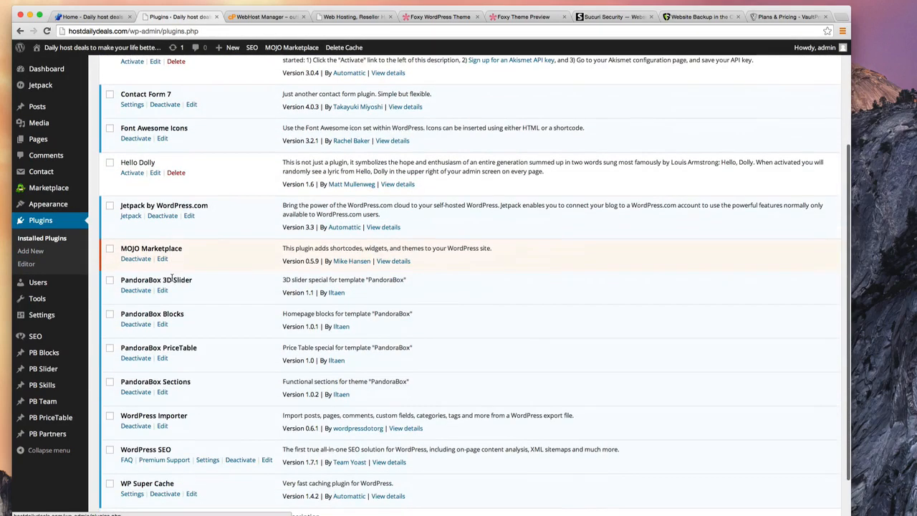
pyautogui.scroll(3)
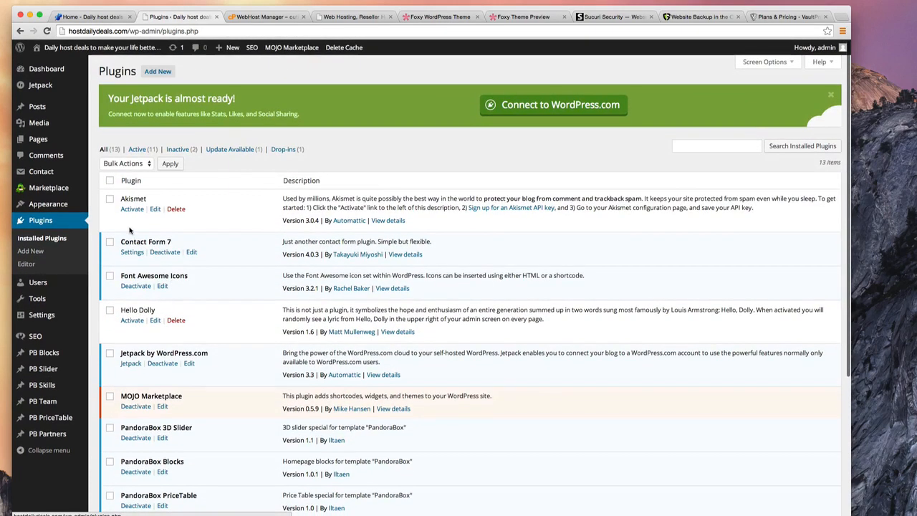
pyautogui.moveTo(182, 245)
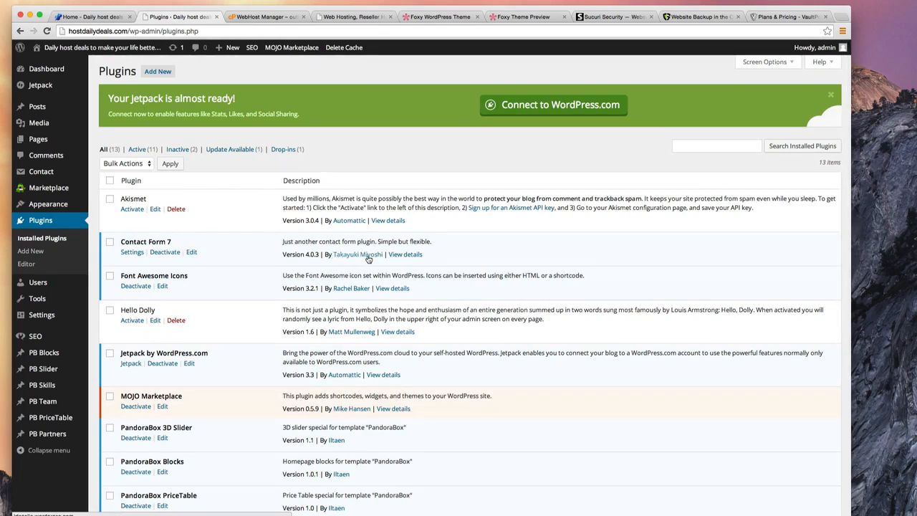
pyautogui.moveTo(347, 261)
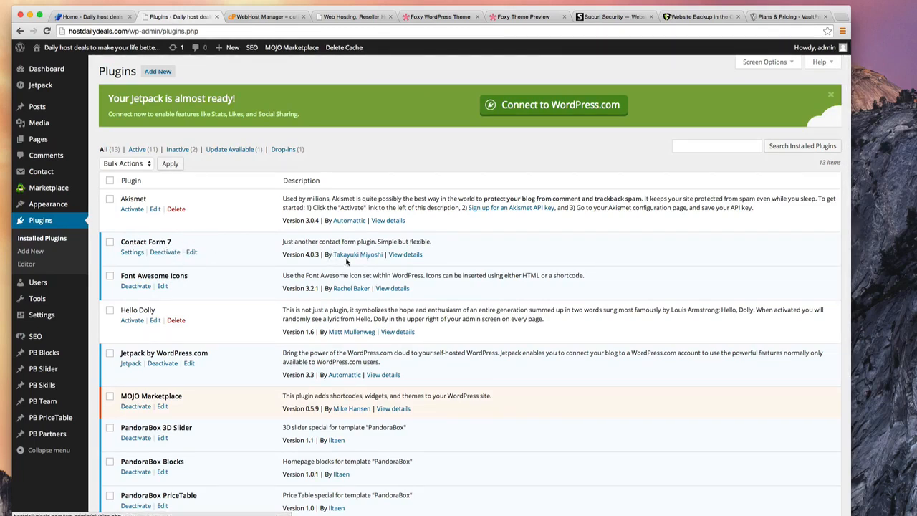
pyautogui.moveTo(213, 256)
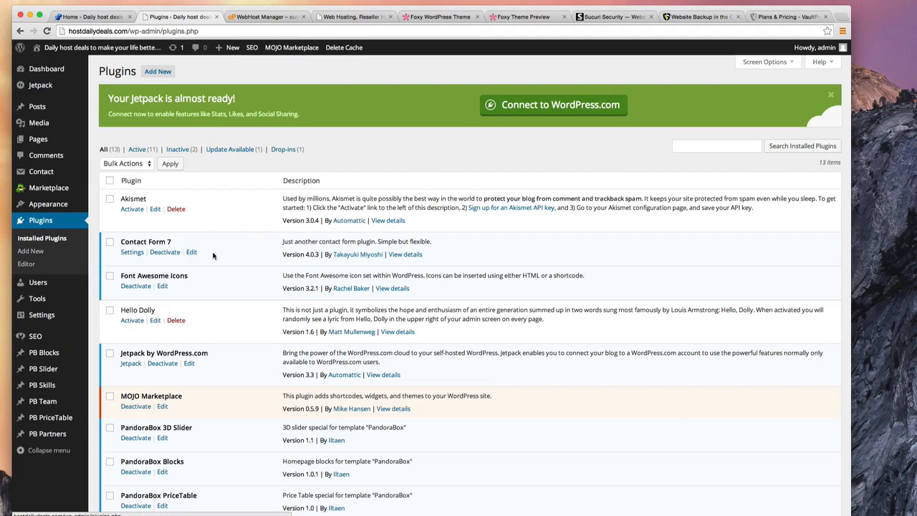
pyautogui.scroll(-3)
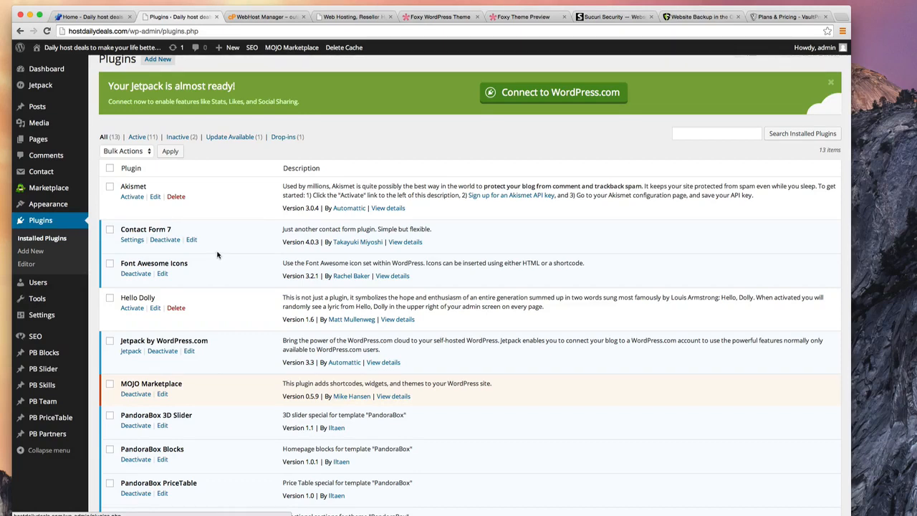
pyautogui.moveTo(258, 251)
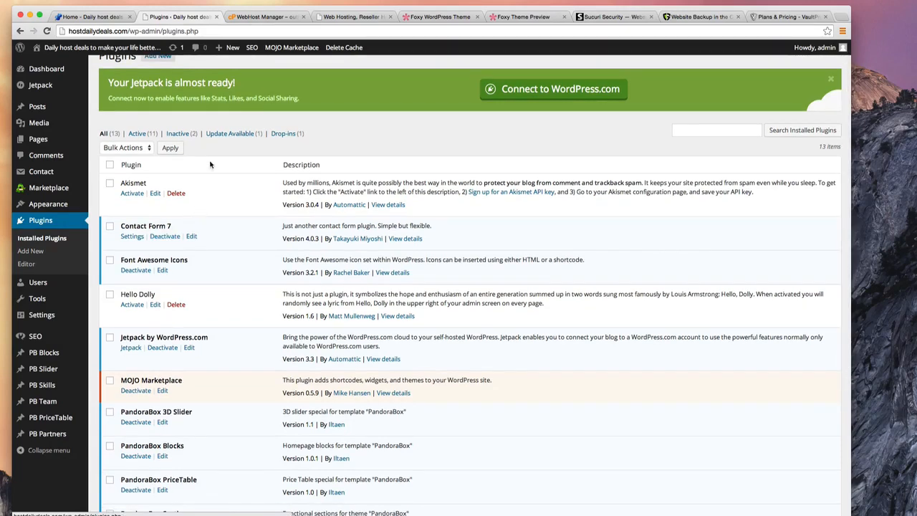
pyautogui.scroll(3)
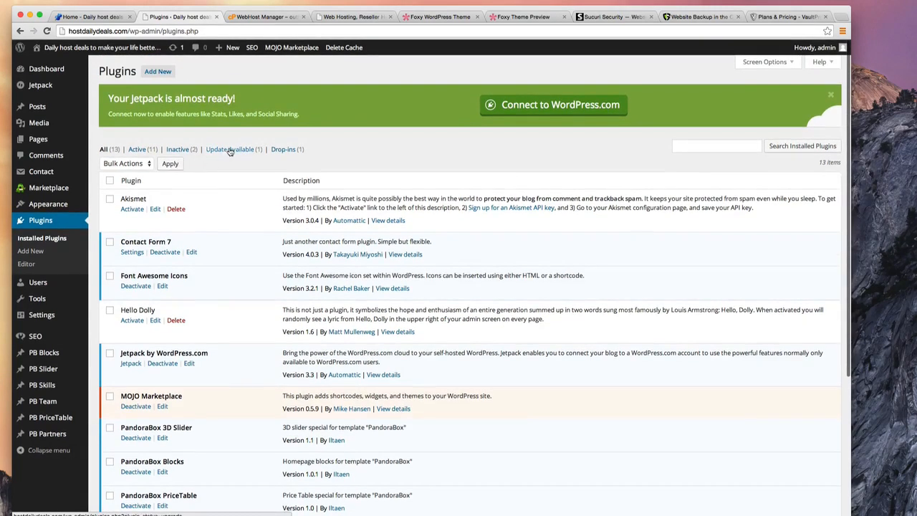
# Filter plugins to Update Available, showing MOJO Marketplace 0.5.9 with 0.6.0 offered
pyautogui.click(229, 149)
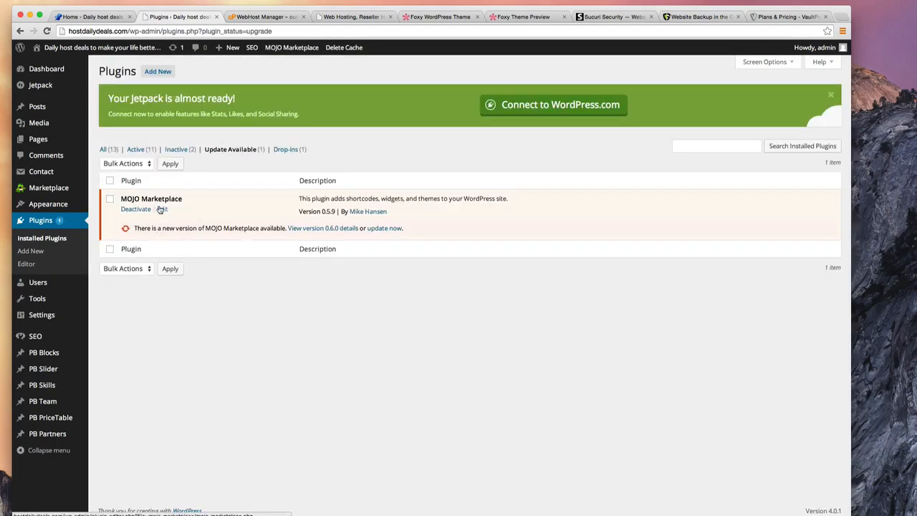
pyautogui.moveTo(163, 218)
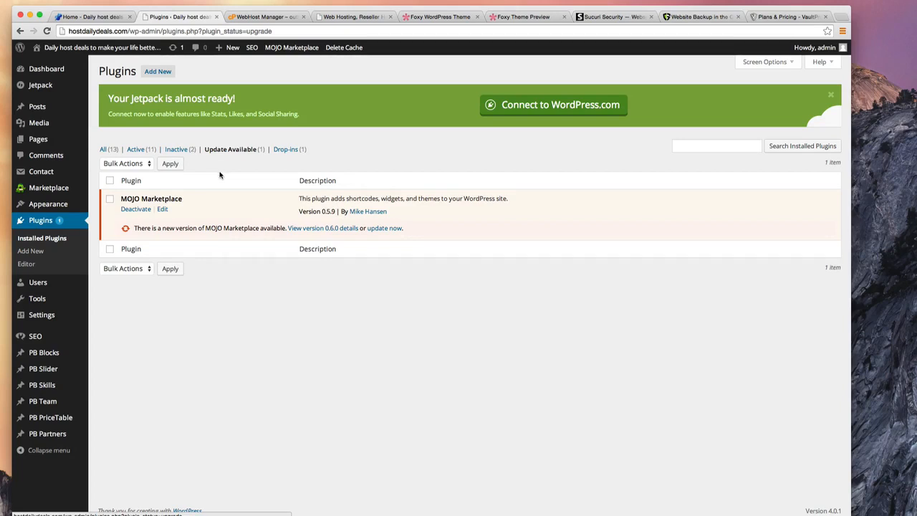
pyautogui.moveTo(208, 174)
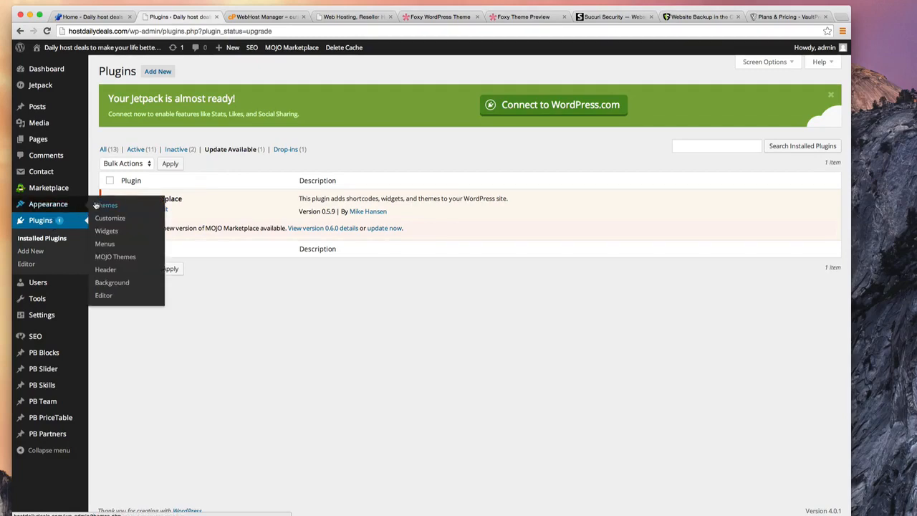
# Open Appearance > Themes to view the six installed themes, with Twenty Fourteen active
pyautogui.click(106, 205)
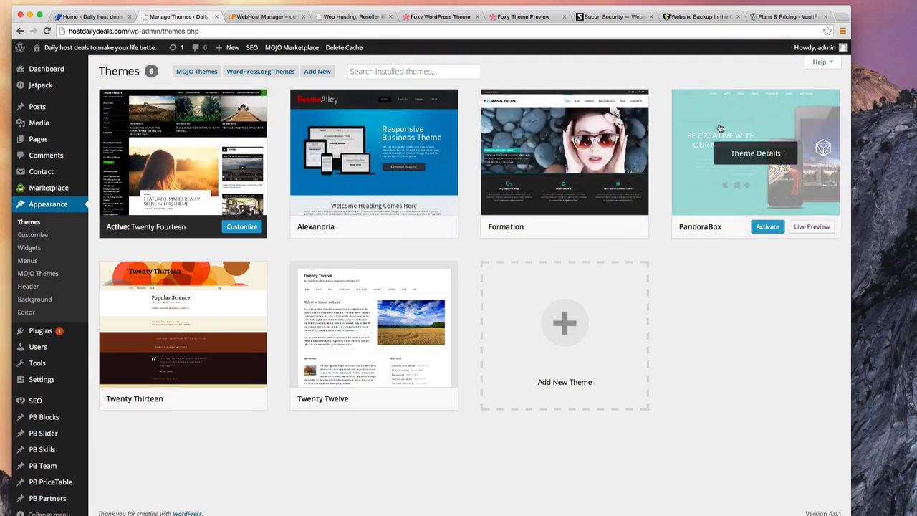
pyautogui.moveTo(604, 133)
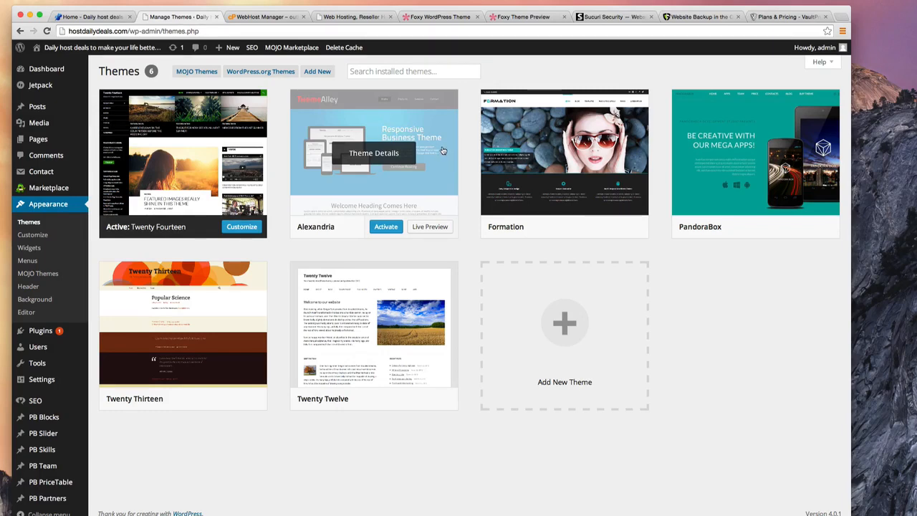
pyautogui.moveTo(331, 252)
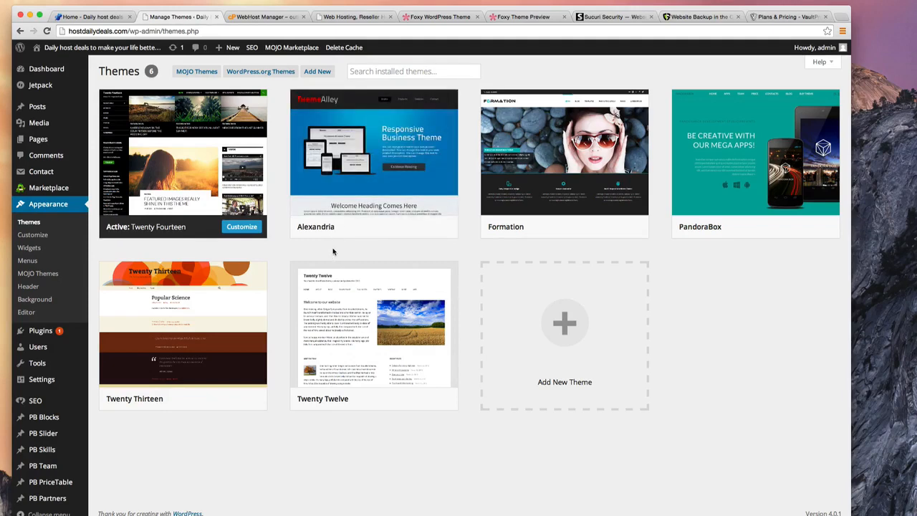
pyautogui.moveTo(321, 257)
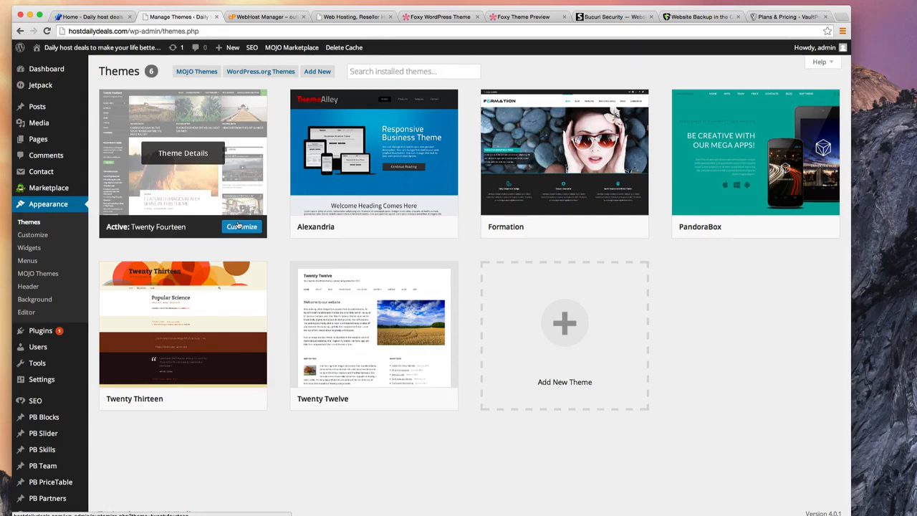
pyautogui.moveTo(364, 249)
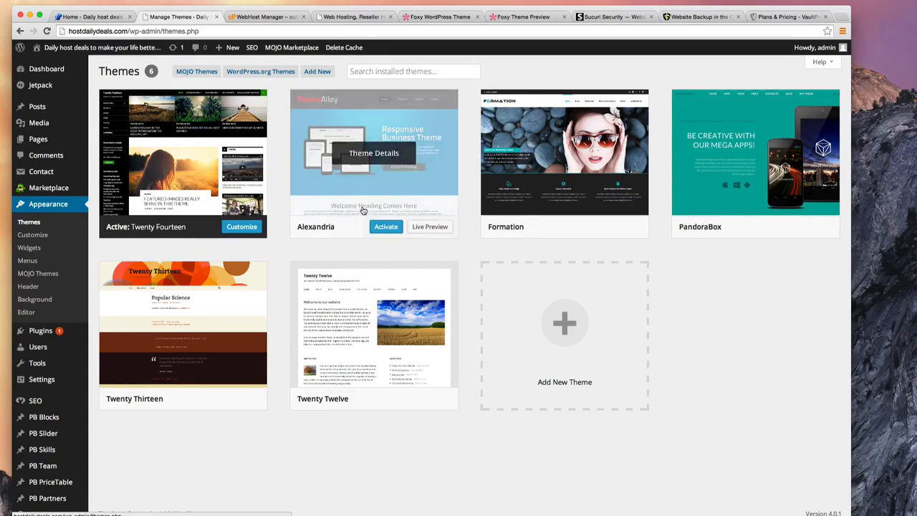
pyautogui.moveTo(277, 201)
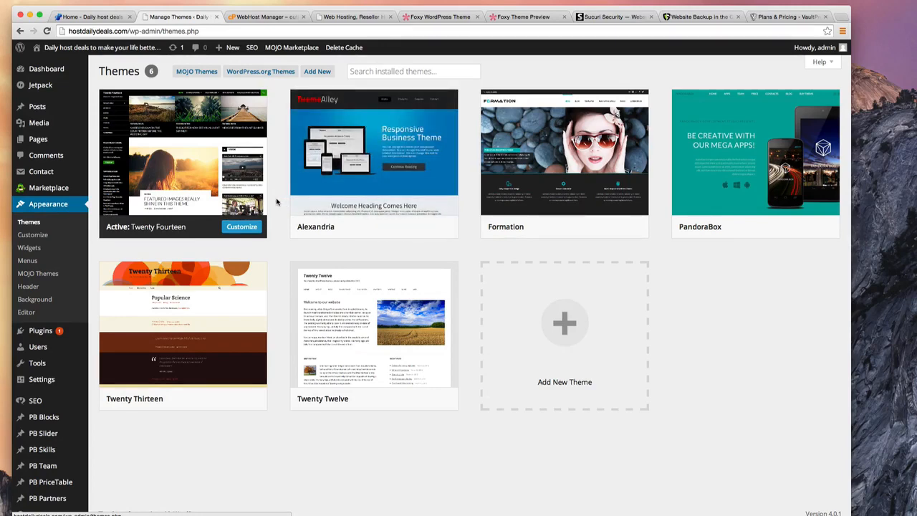
pyautogui.moveTo(565, 150)
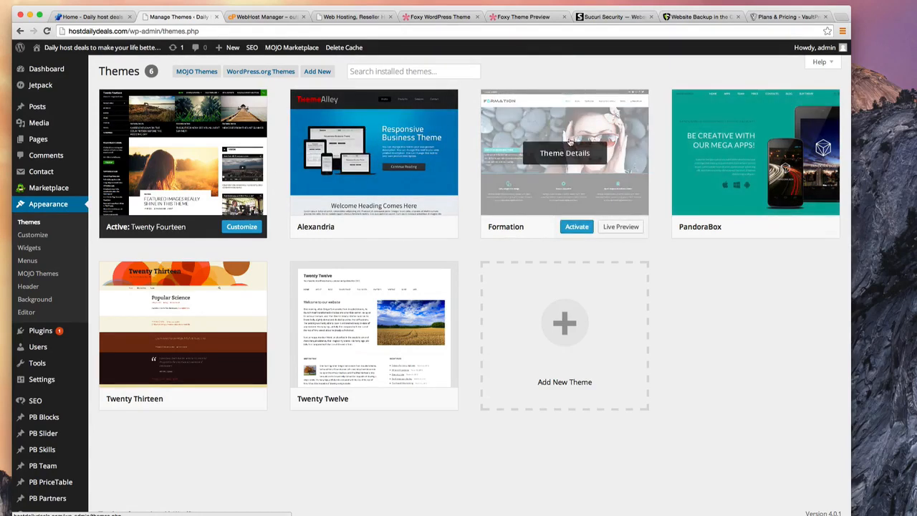
pyautogui.moveTo(480, 194)
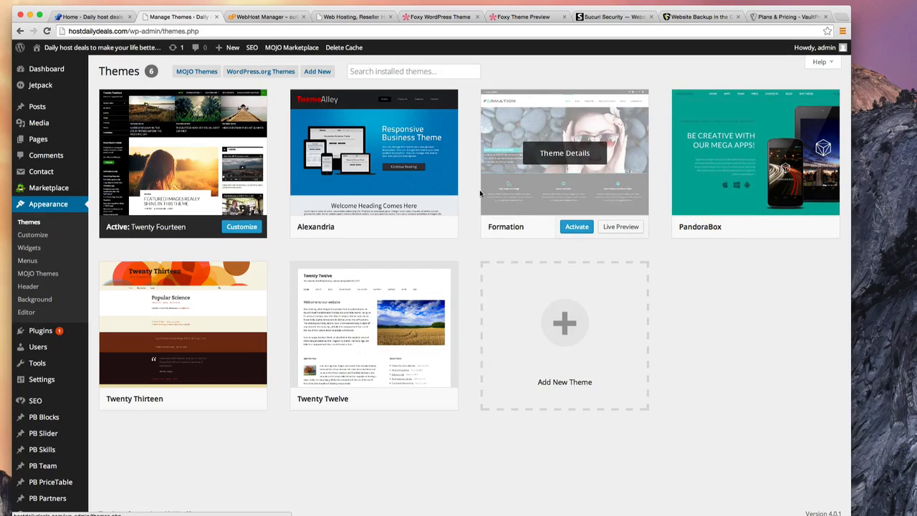
pyautogui.moveTo(473, 192)
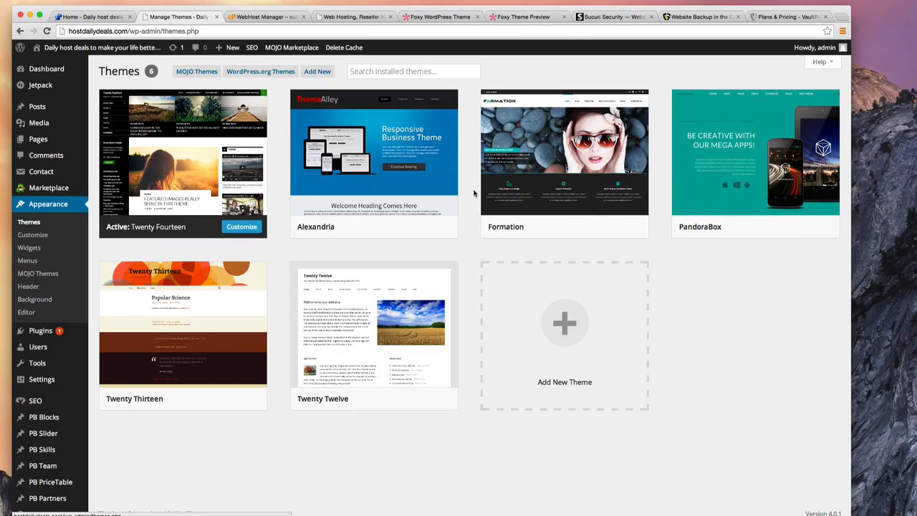
pyautogui.moveTo(462, 198)
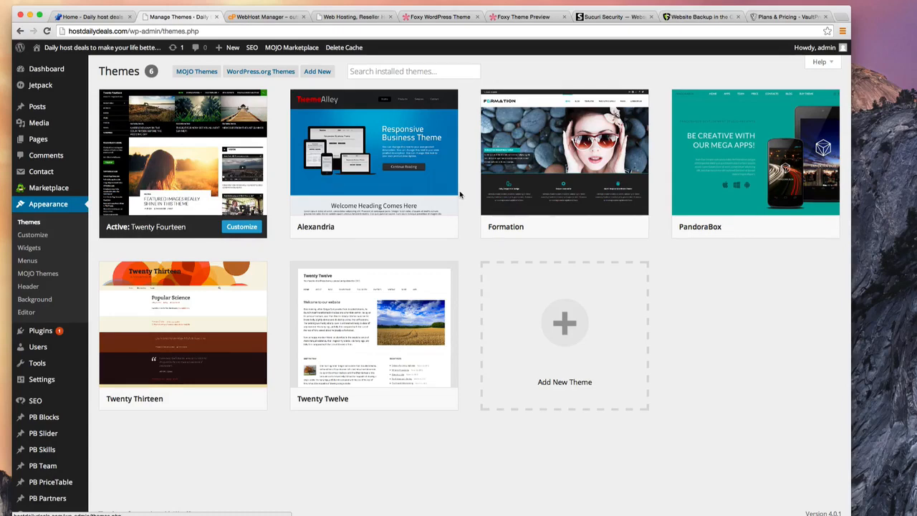
pyautogui.moveTo(467, 197)
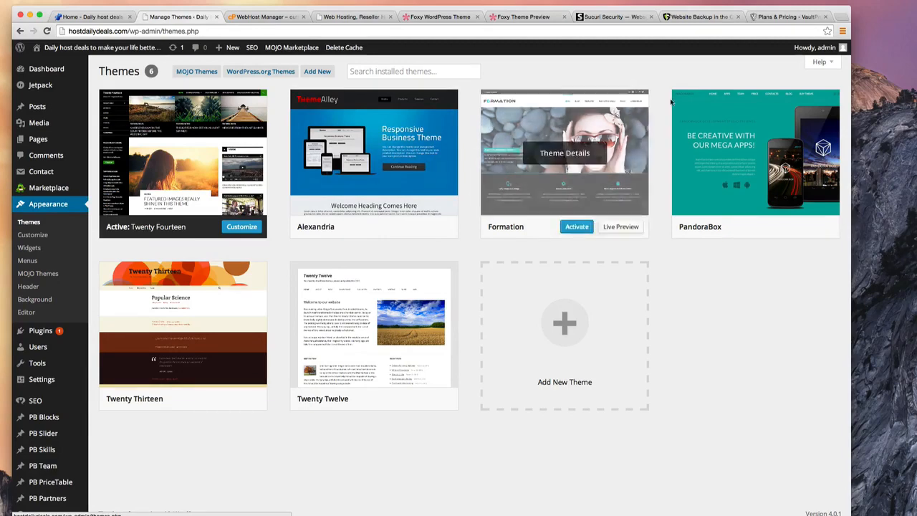
# Switch to the CodeGuard tab and browse its backup-service tagline and testimonials
pyautogui.click(698, 17)
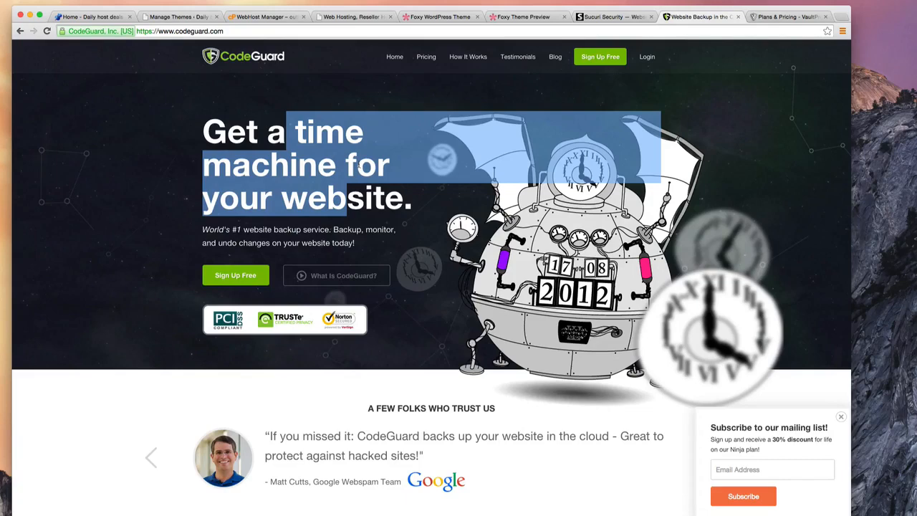
pyautogui.scroll(-3)
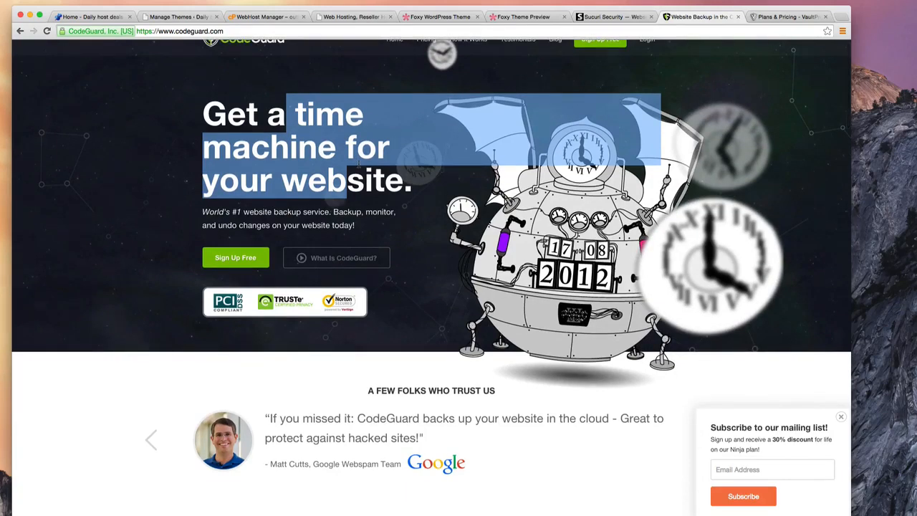
pyautogui.scroll(3)
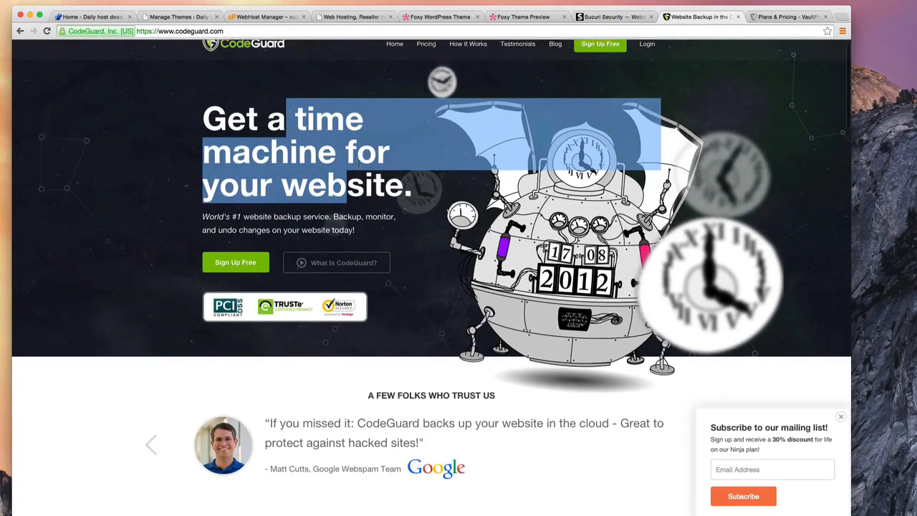
pyautogui.scroll(3)
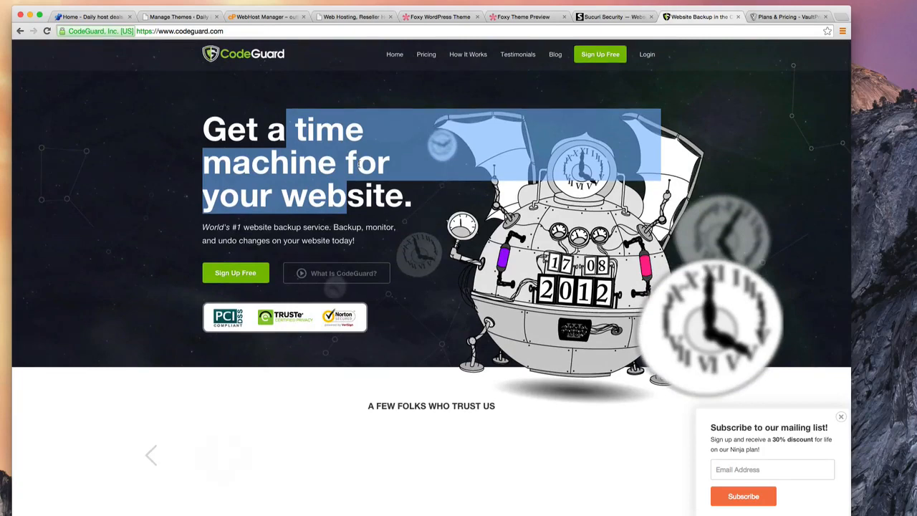
pyautogui.scroll(-3)
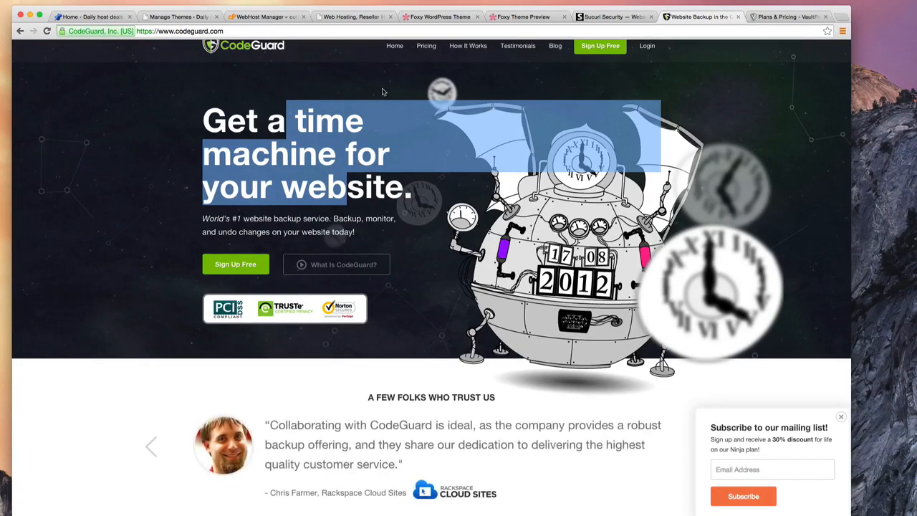
pyautogui.click(365, 93)
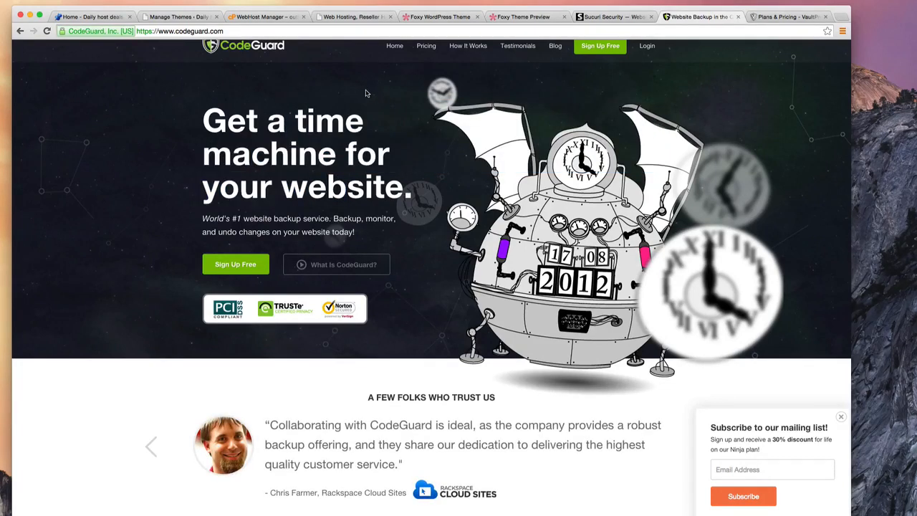
pyautogui.moveTo(360, 95)
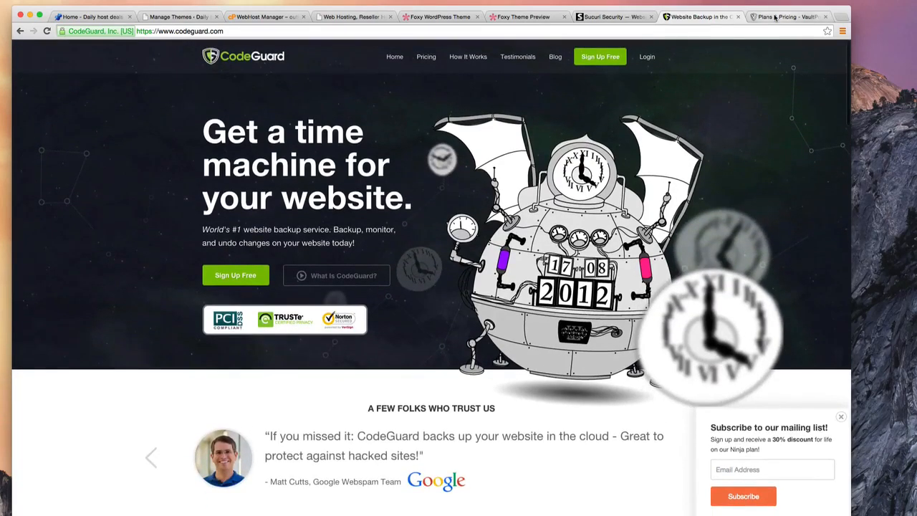
# Switch to the VaultPress Plans & Pricing tab, then go to its homepage via the logo
pyautogui.click(788, 17)
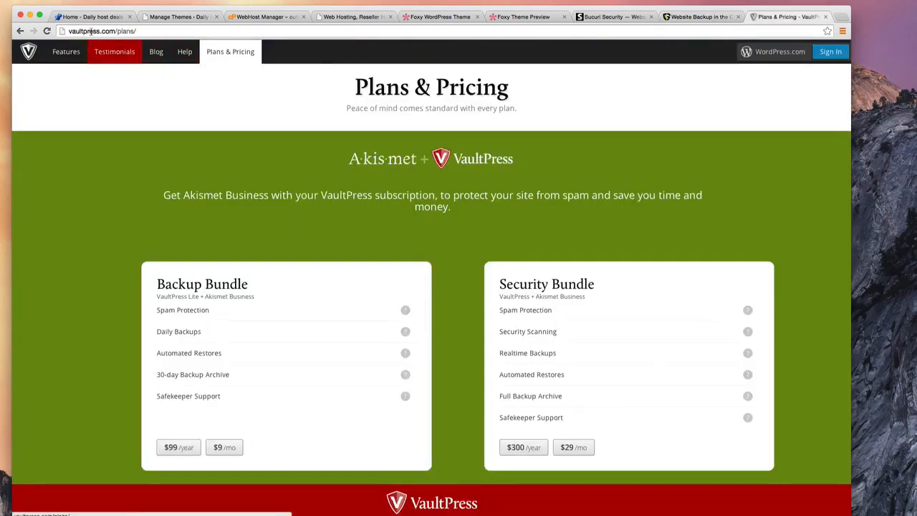
pyautogui.moveTo(330, 113)
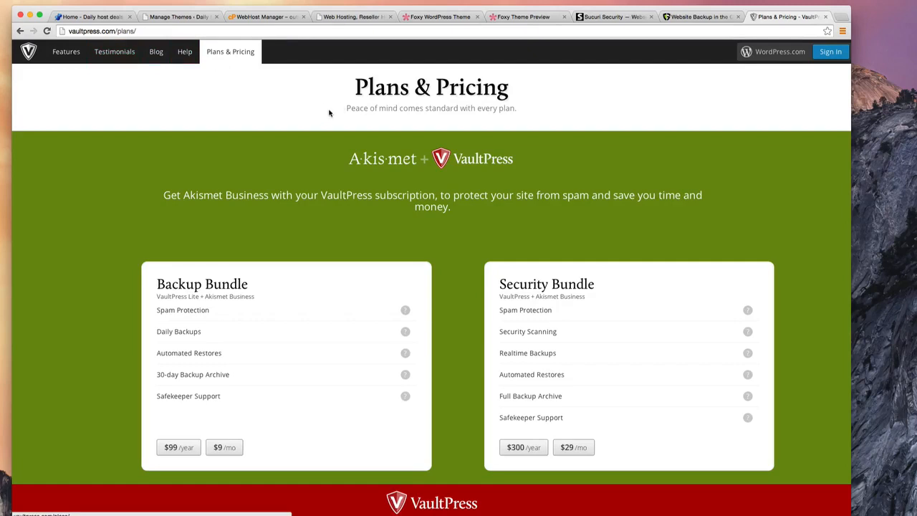
pyautogui.click(28, 51)
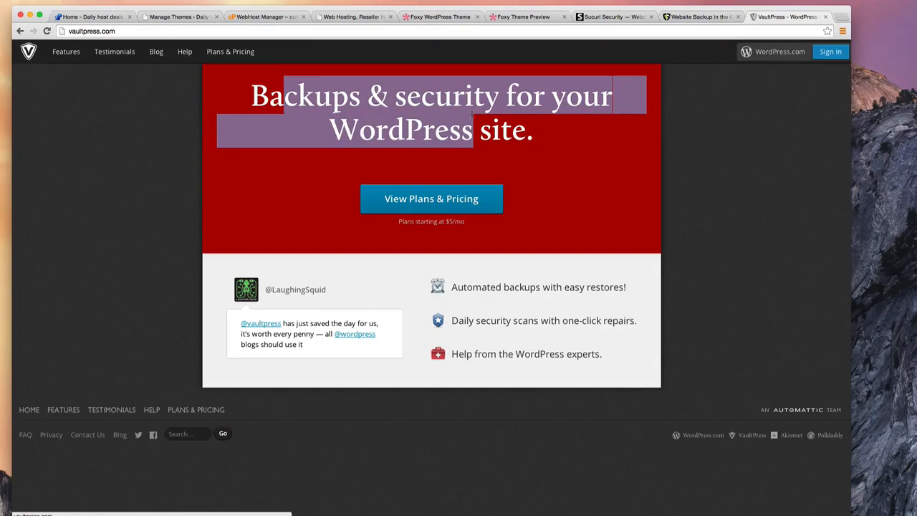
pyautogui.moveTo(521, 215)
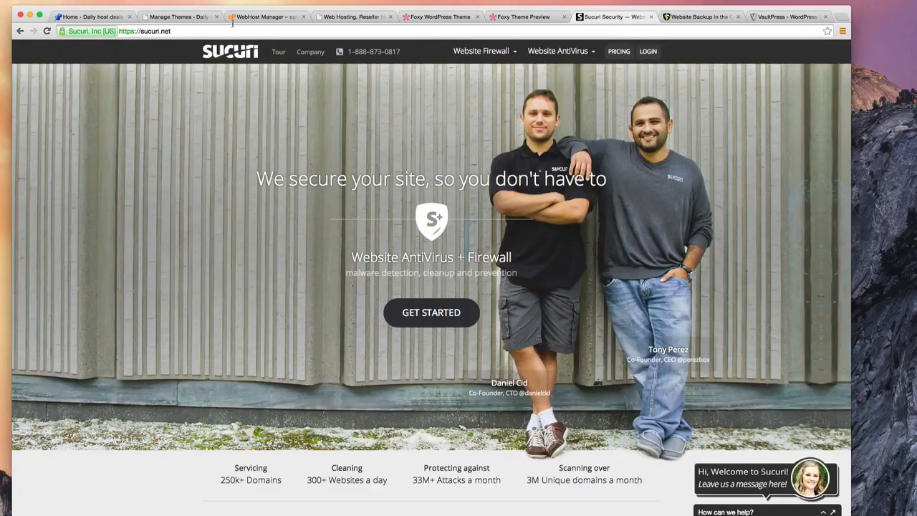
pyautogui.moveTo(319, 119)
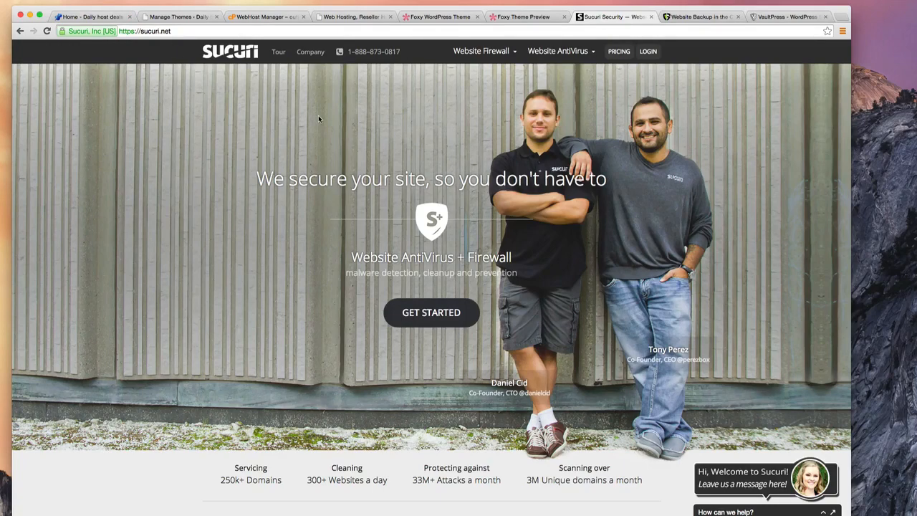
pyautogui.moveTo(341, 149)
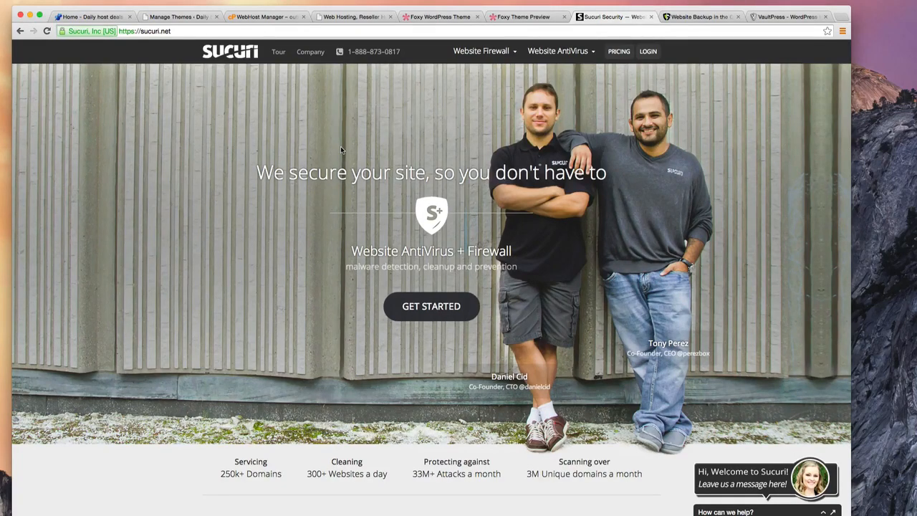
# Scroll the VaultPress page, view Sucuri's antivirus and firewall site, then return to VaultPress
pyautogui.scroll(-3)
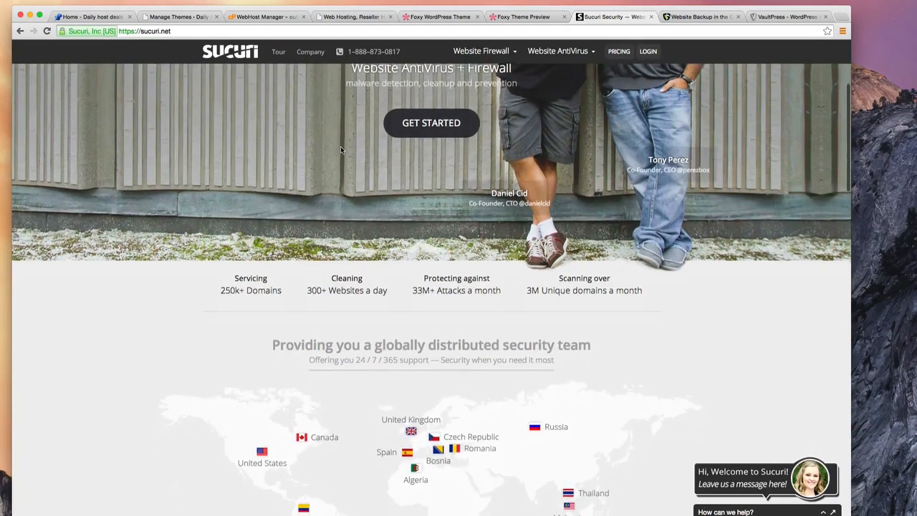
pyautogui.scroll(3)
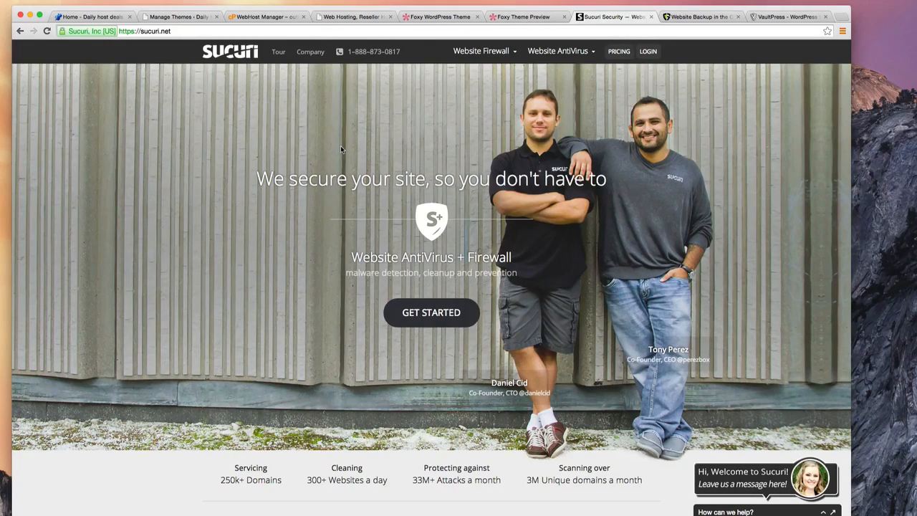
pyautogui.moveTo(475, 132)
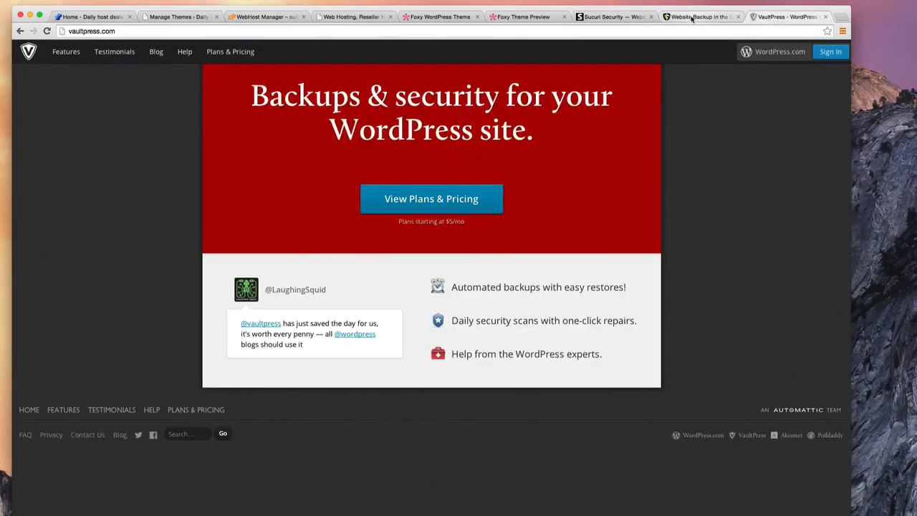
pyautogui.click(613, 17)
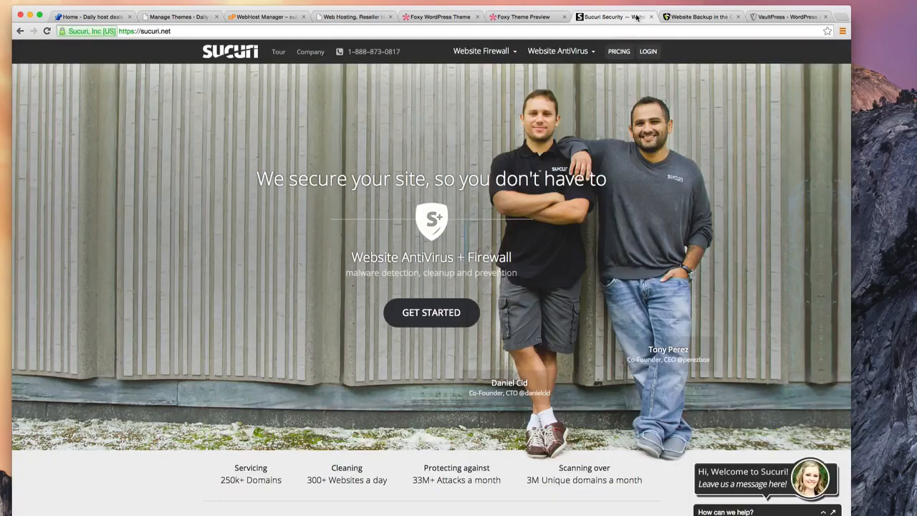
pyautogui.moveTo(588, 133)
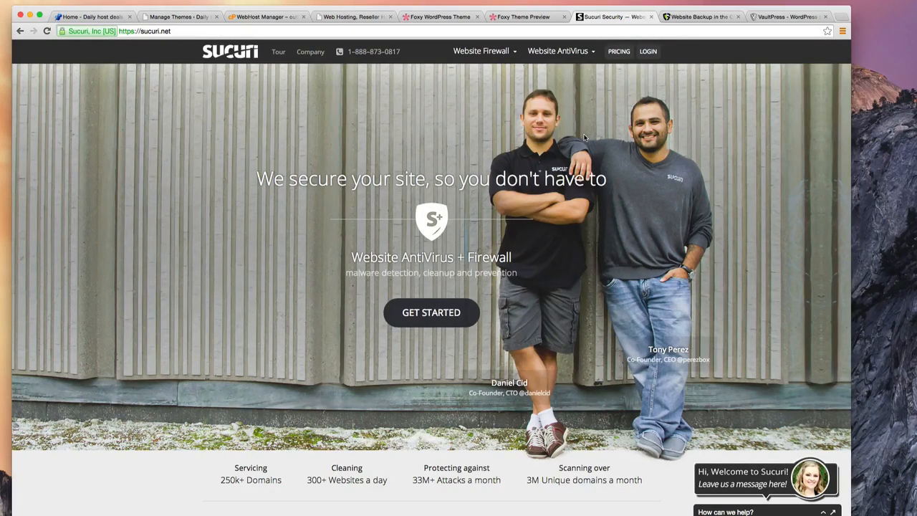
pyautogui.moveTo(684, 23)
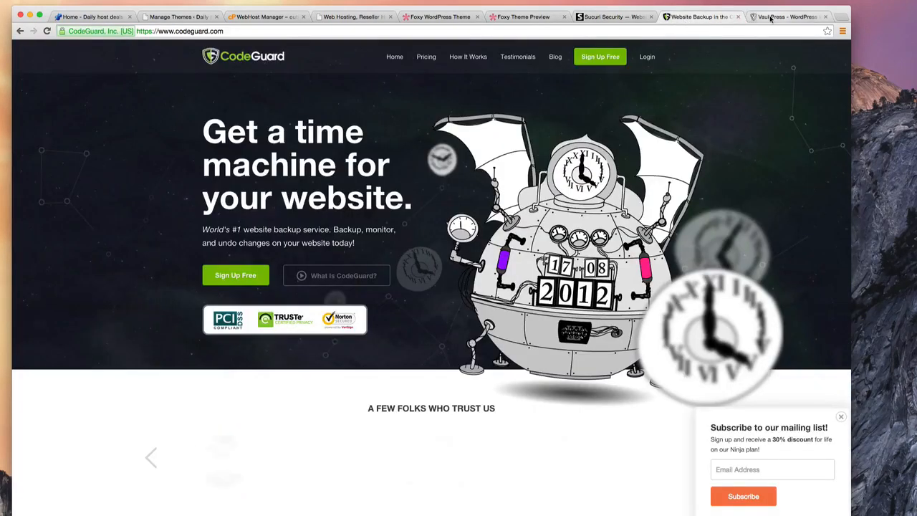
pyautogui.click(788, 16)
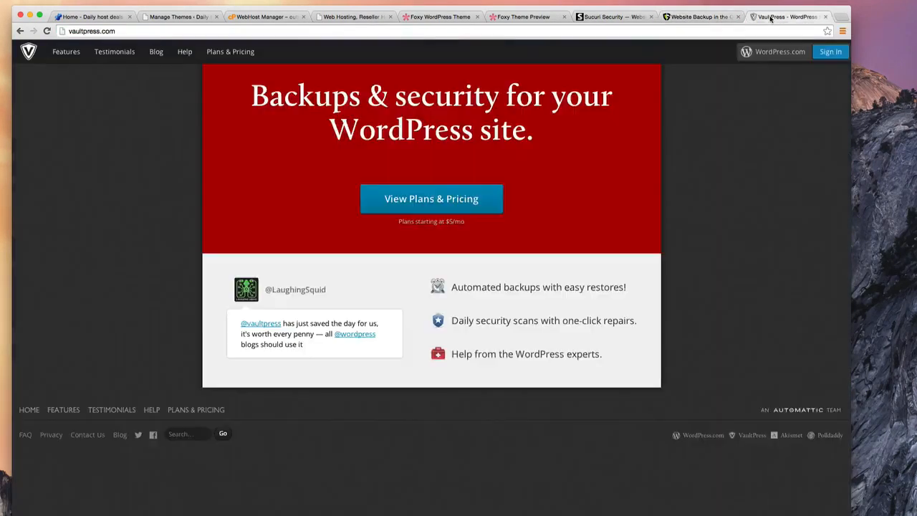
pyautogui.moveTo(788, 16)
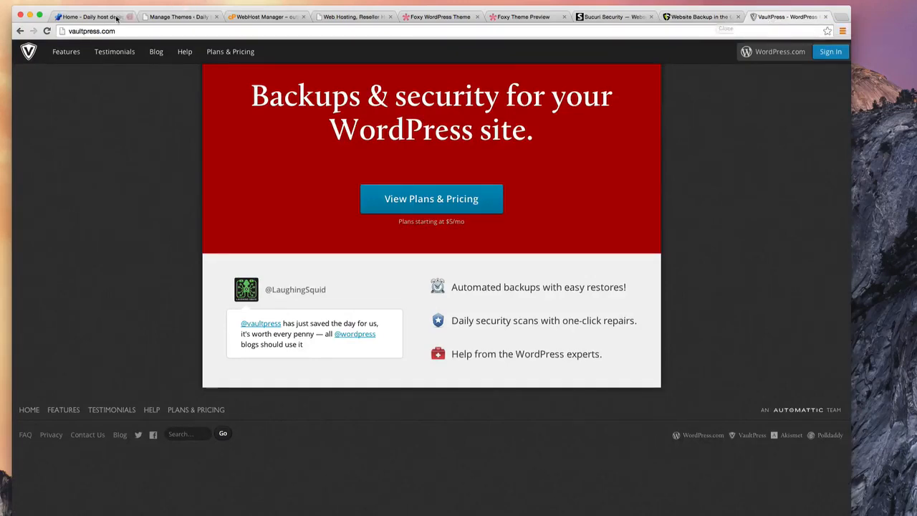
# In the WordPress admin, go to Plugins > Add New and search for 'backup'
pyautogui.click(179, 17)
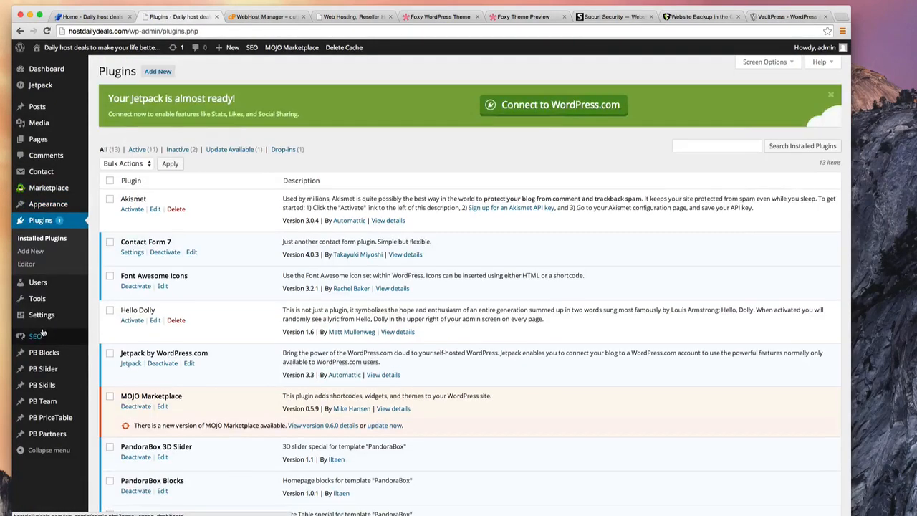
pyautogui.click(157, 71)
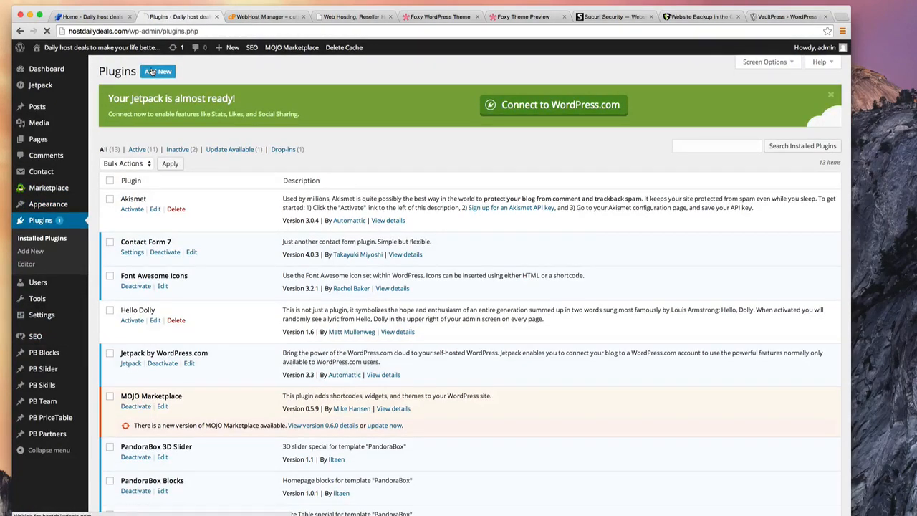
pyautogui.click(157, 70)
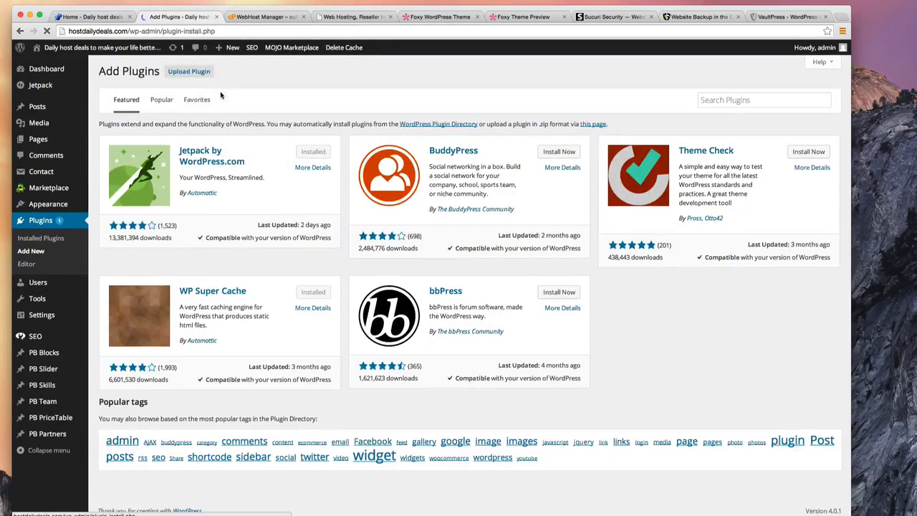
pyautogui.click(763, 100)
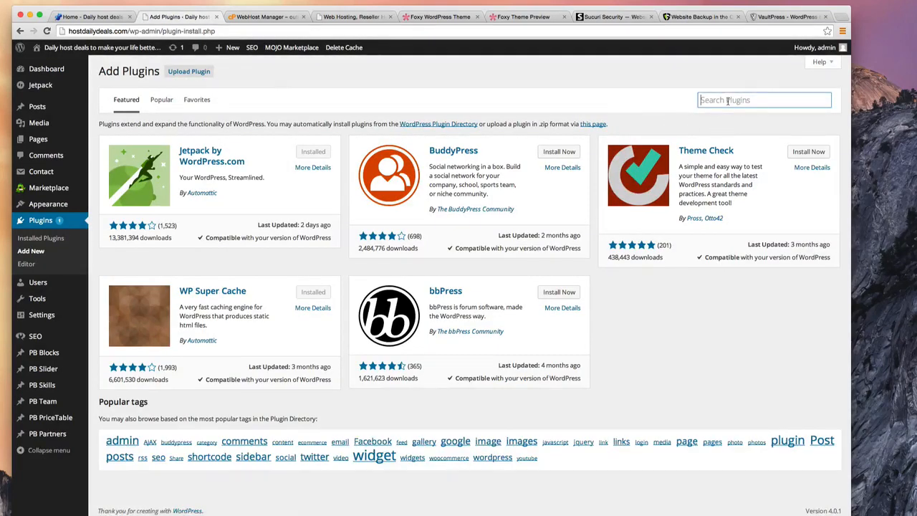
pyautogui.write('backup')
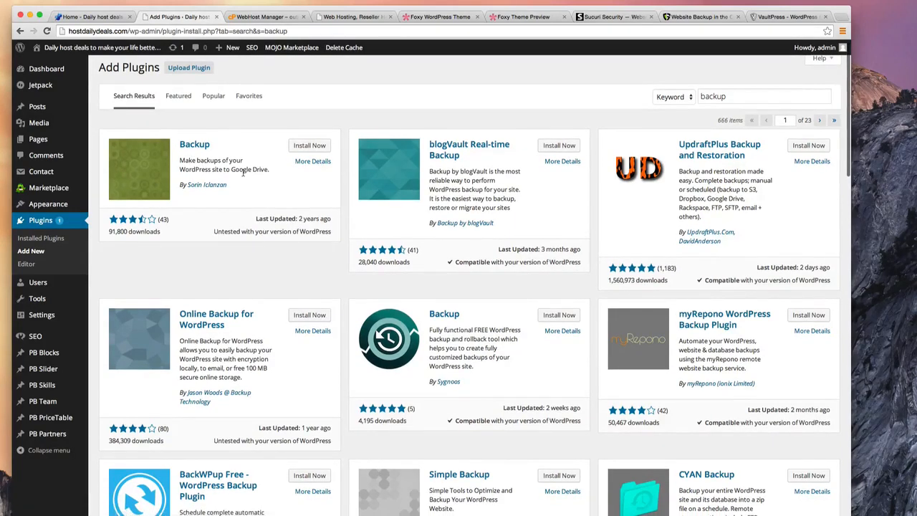
pyautogui.moveTo(235, 313)
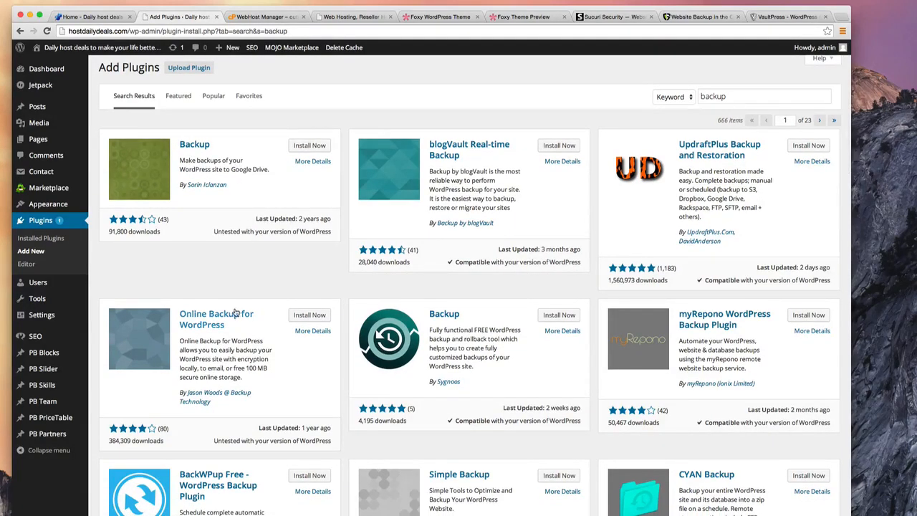
# Scroll through the 666 backup plugin results, including UpdraftPlus and blogVault
pyautogui.scroll(-3)
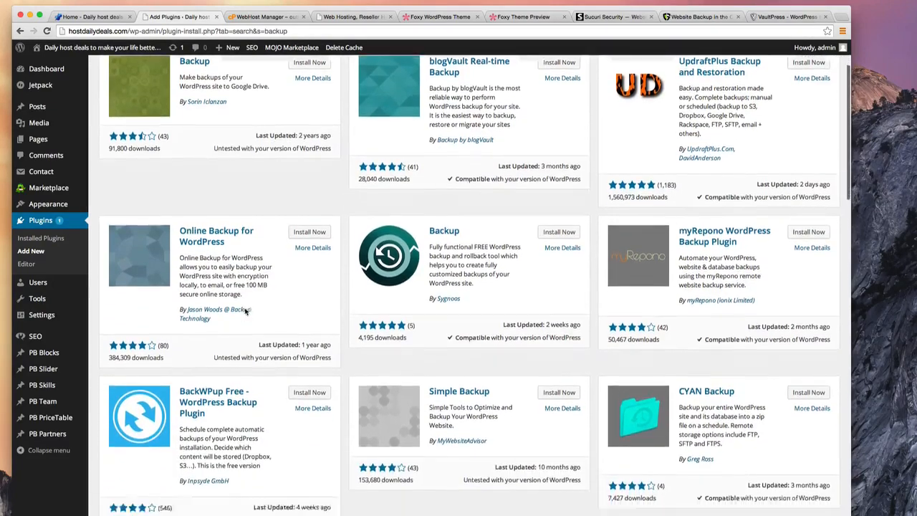
pyautogui.scroll(-3)
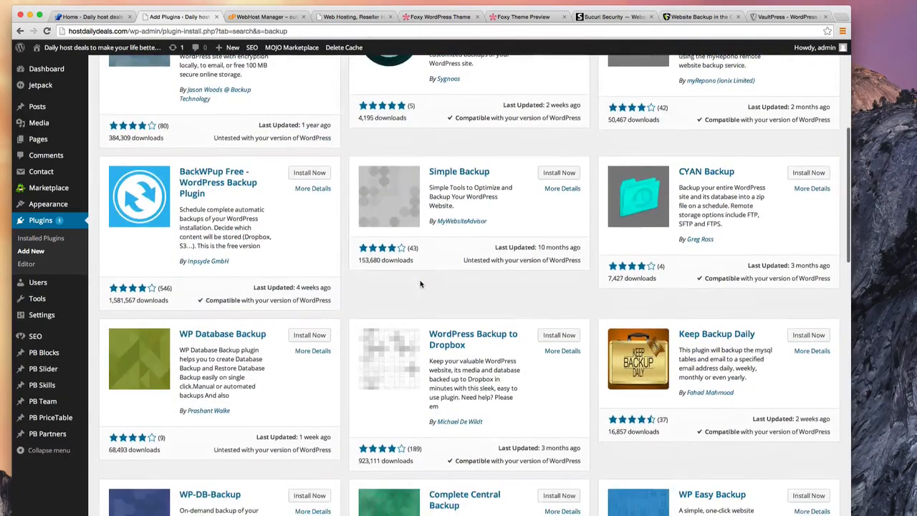
pyautogui.scroll(-3)
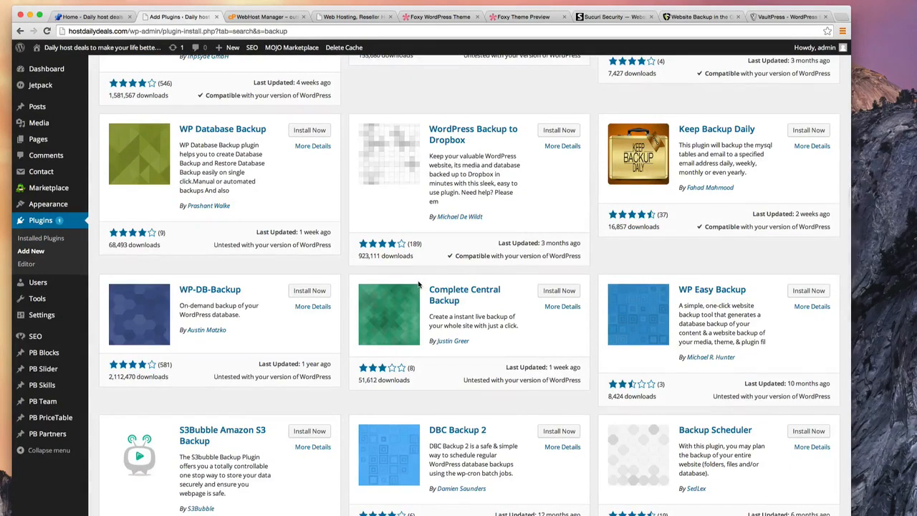
pyautogui.scroll(-3)
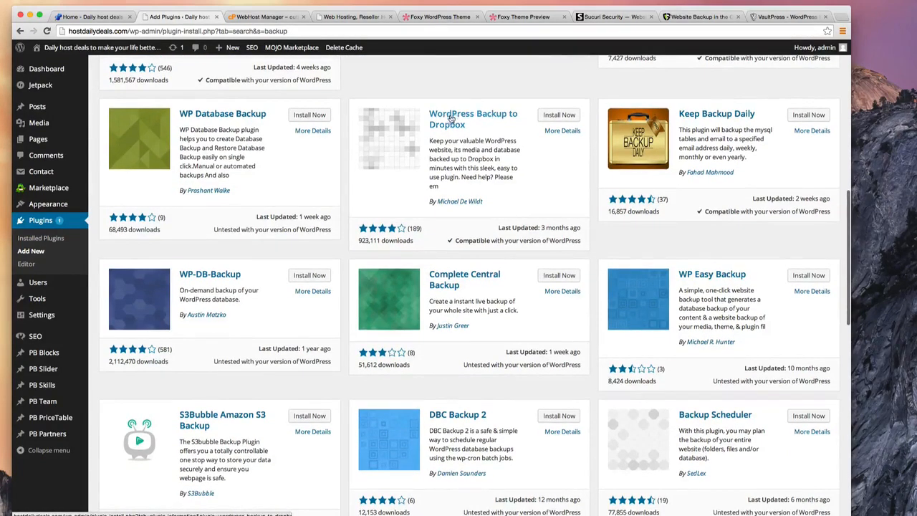
pyautogui.scroll(-3)
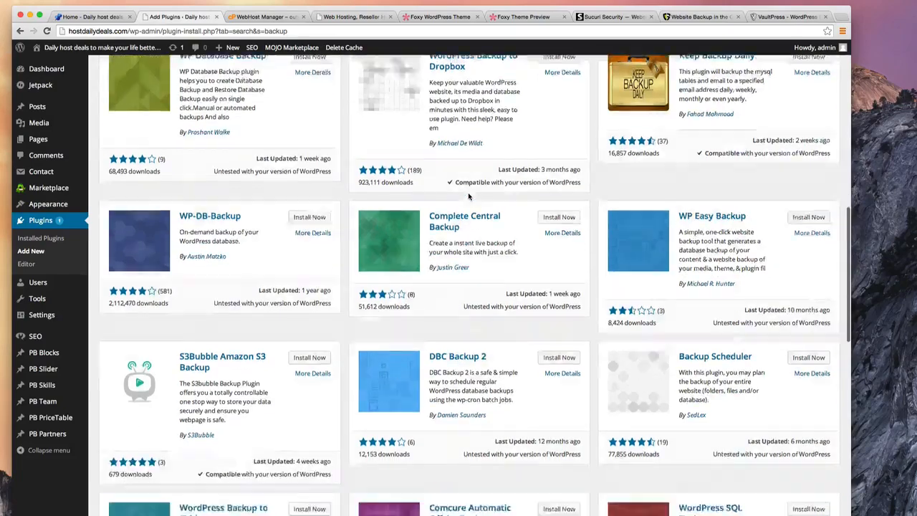
pyautogui.scroll(-3)
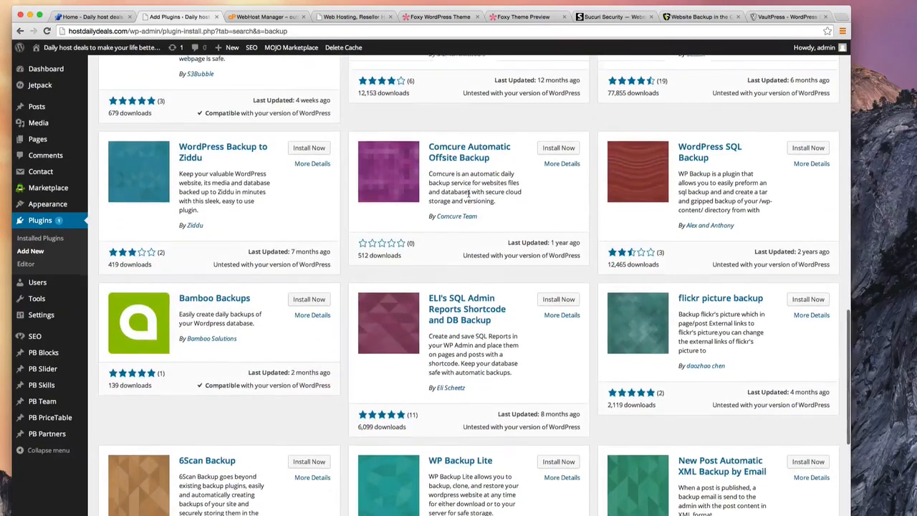
pyautogui.scroll(3)
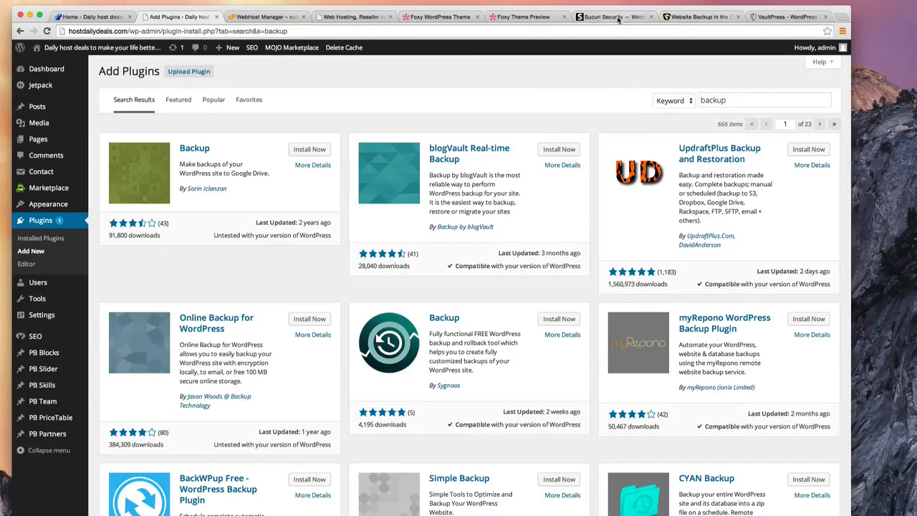
# Switch between the Sucuri and VaultPress tabs, then return to the backup search results
pyautogui.click(613, 16)
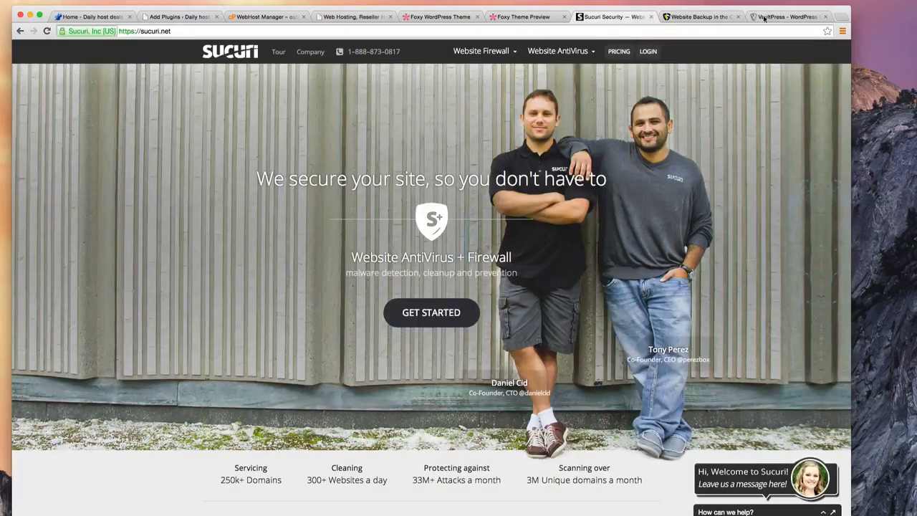
pyautogui.click(786, 17)
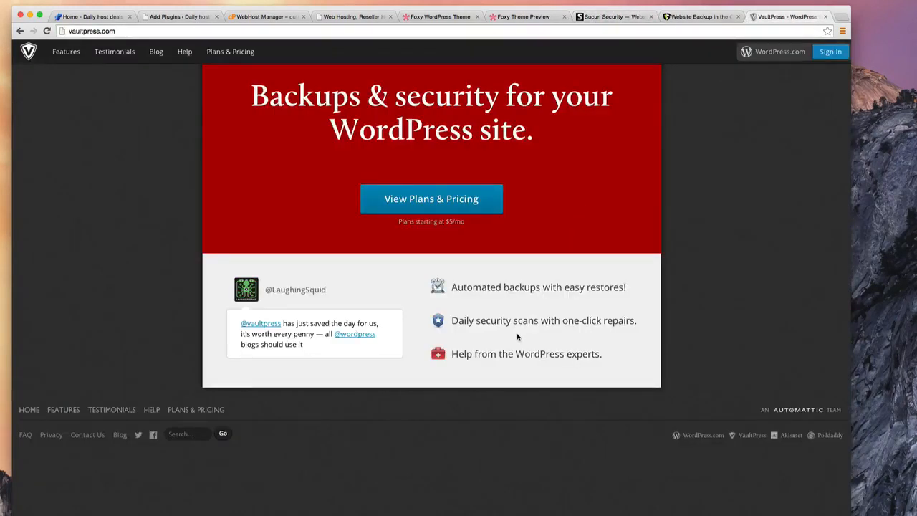
pyautogui.moveTo(604, 43)
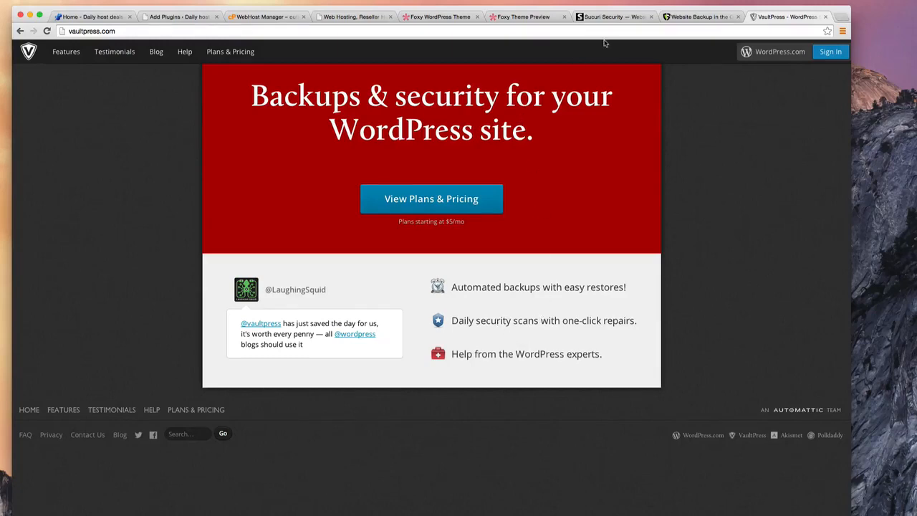
pyautogui.click(613, 16)
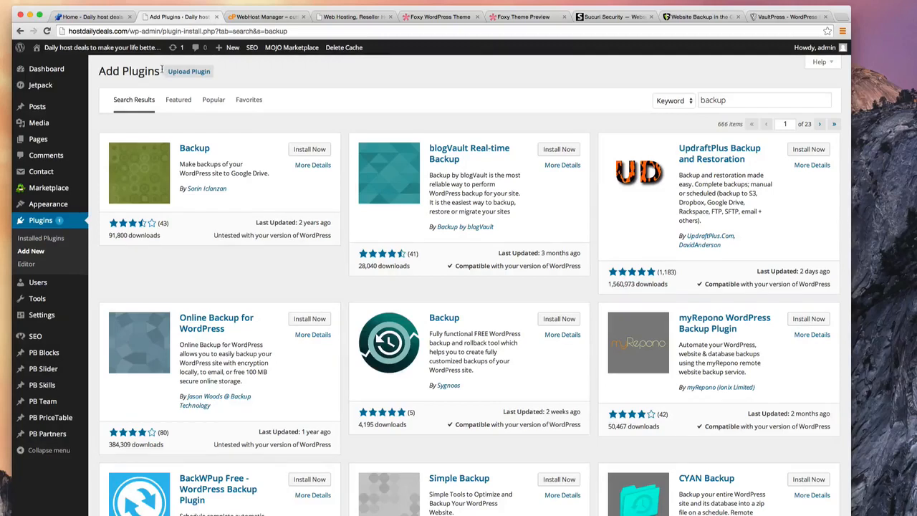
pyautogui.moveTo(515, 69)
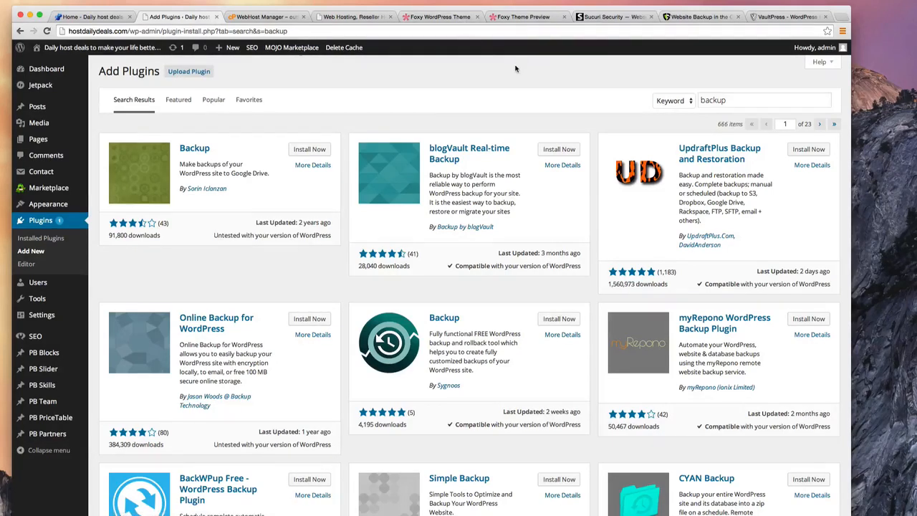
pyautogui.moveTo(423, 110)
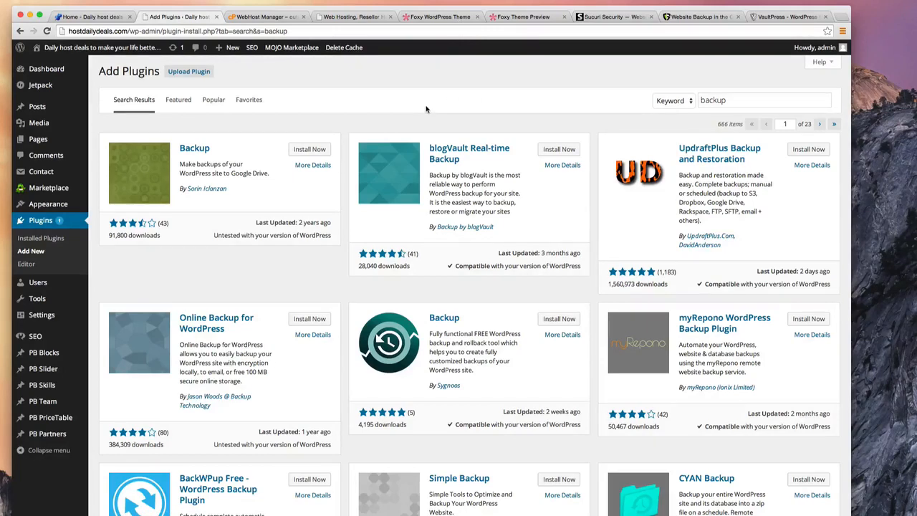
pyautogui.moveTo(465, 111)
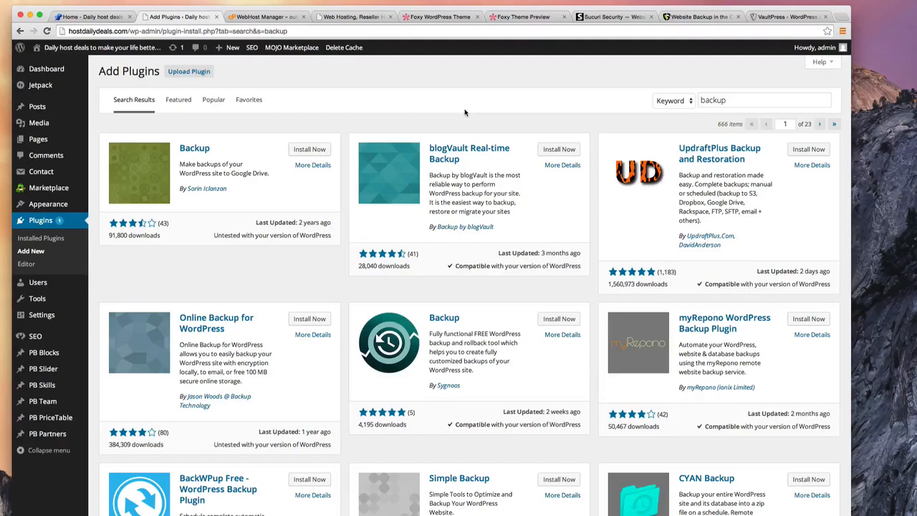
pyautogui.moveTo(459, 116)
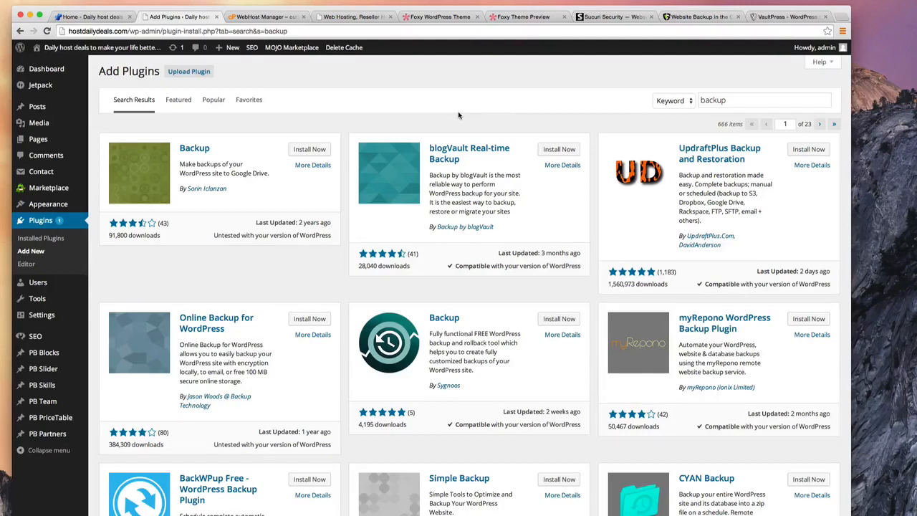